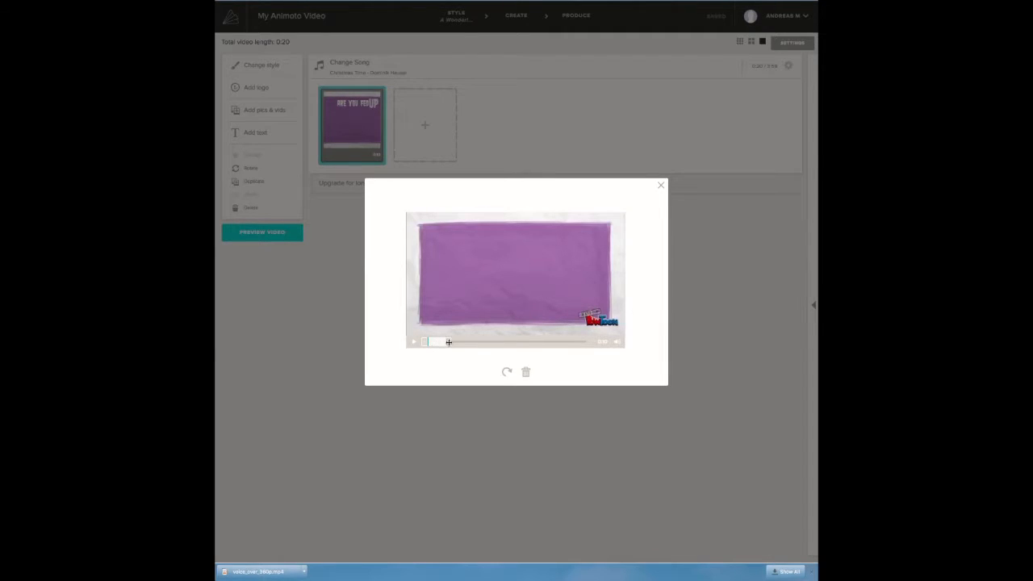
Drag the clip to its full length, mute its audio, and save for a 1:39 total
{"action": "left_click_drag", "start_coordinate": [436, 342], "coordinate": [557, 345]}
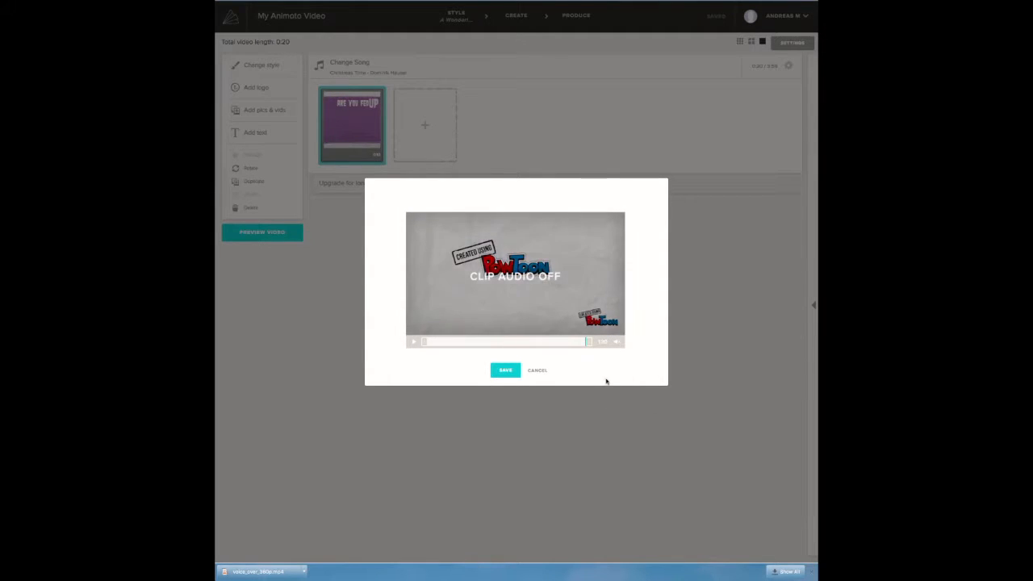
{"action": "left_click", "coordinate": [585, 341]}
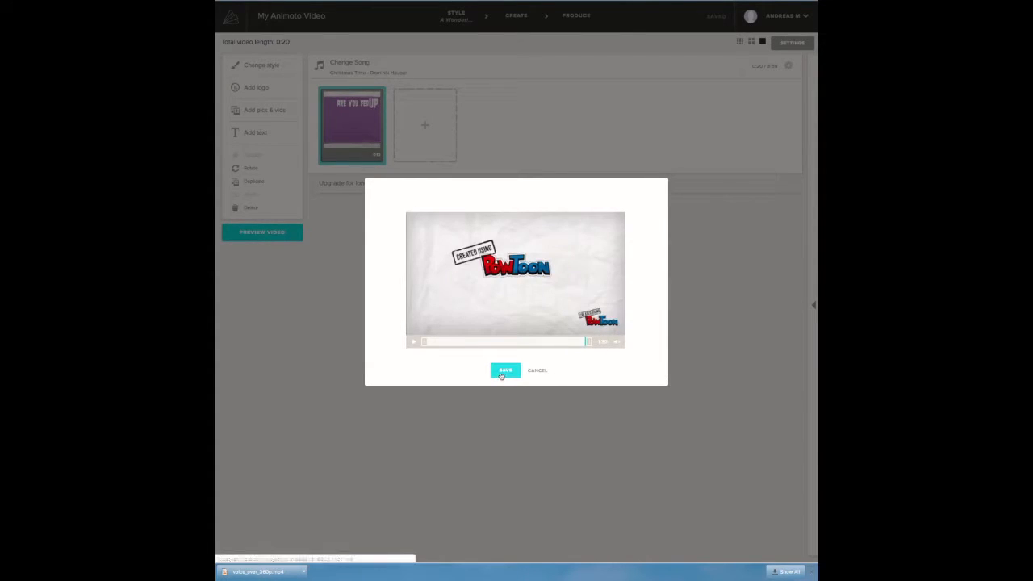
{"action": "left_click", "coordinate": [505, 371]}
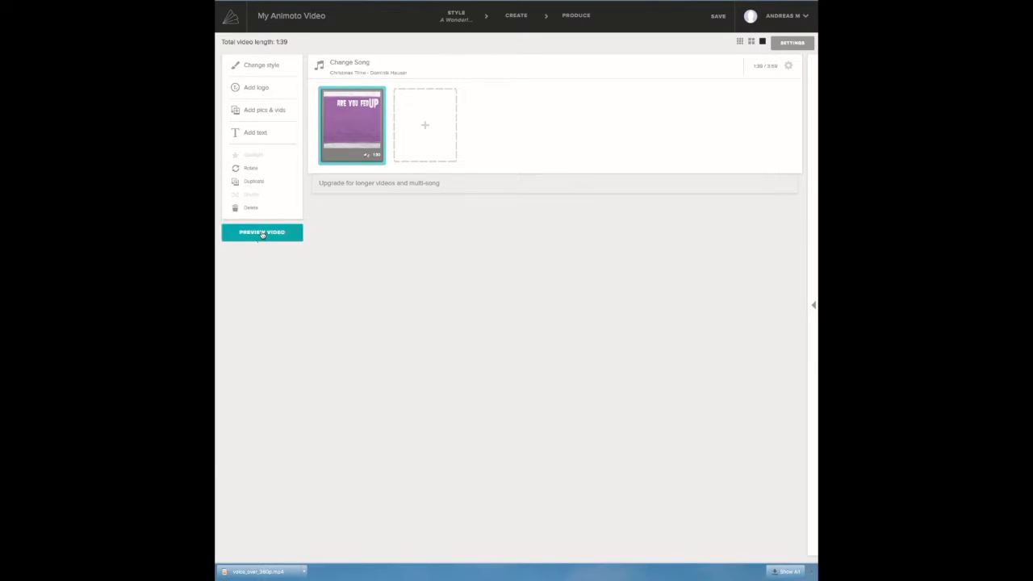
{"action": "left_click", "coordinate": [261, 233]}
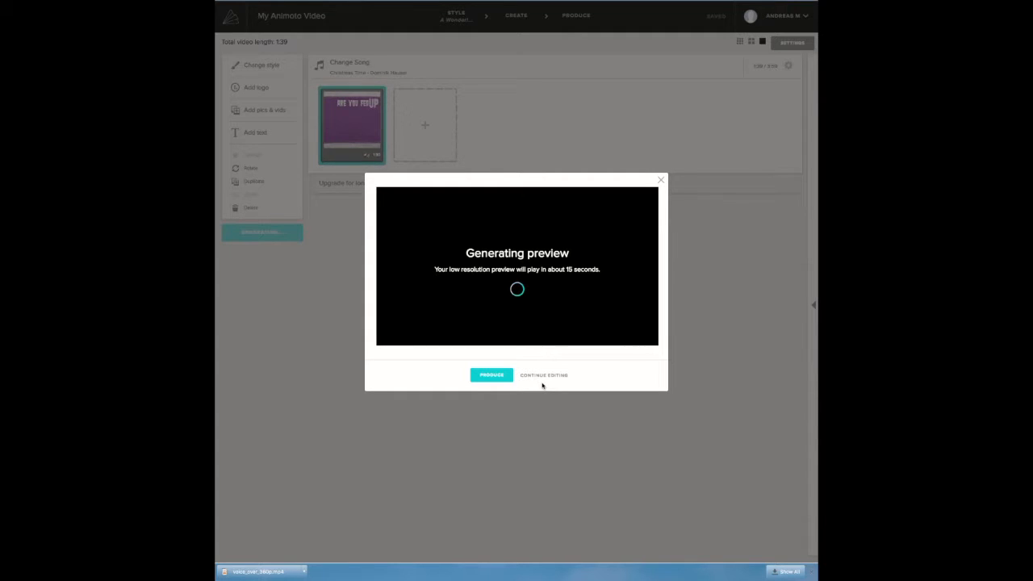
{"action": "mouse_move", "coordinate": [538, 382]}
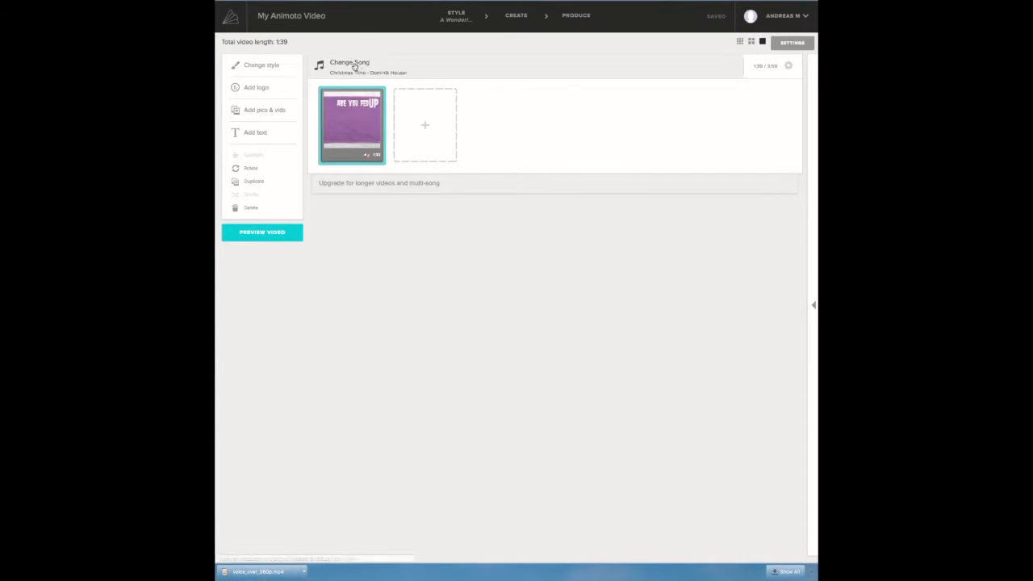
{"action": "mouse_move", "coordinate": [351, 71]}
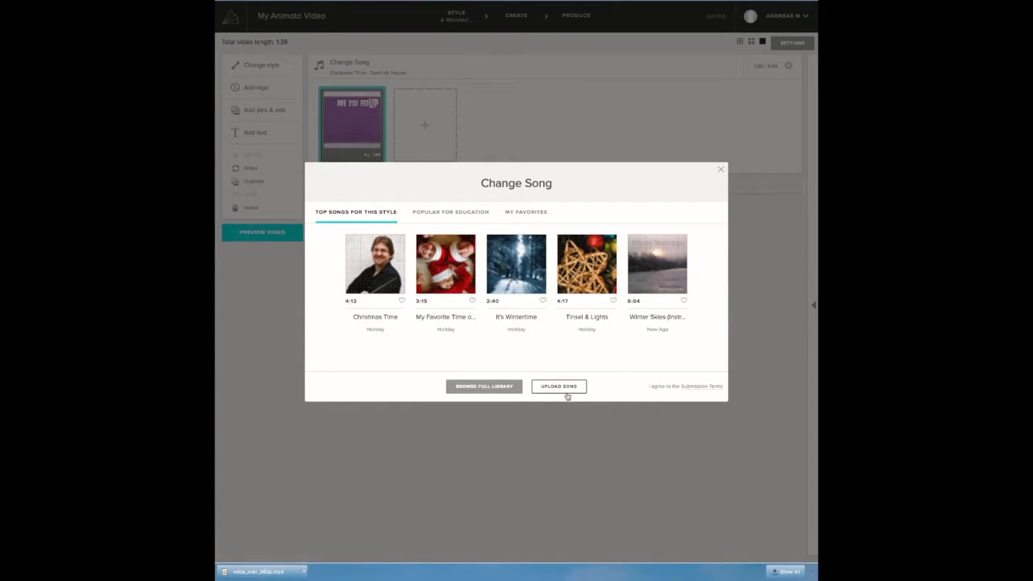
Upload PRAYER_IN_C_quiet.mp3 from the computer as the video's song
{"action": "left_click", "coordinate": [558, 386]}
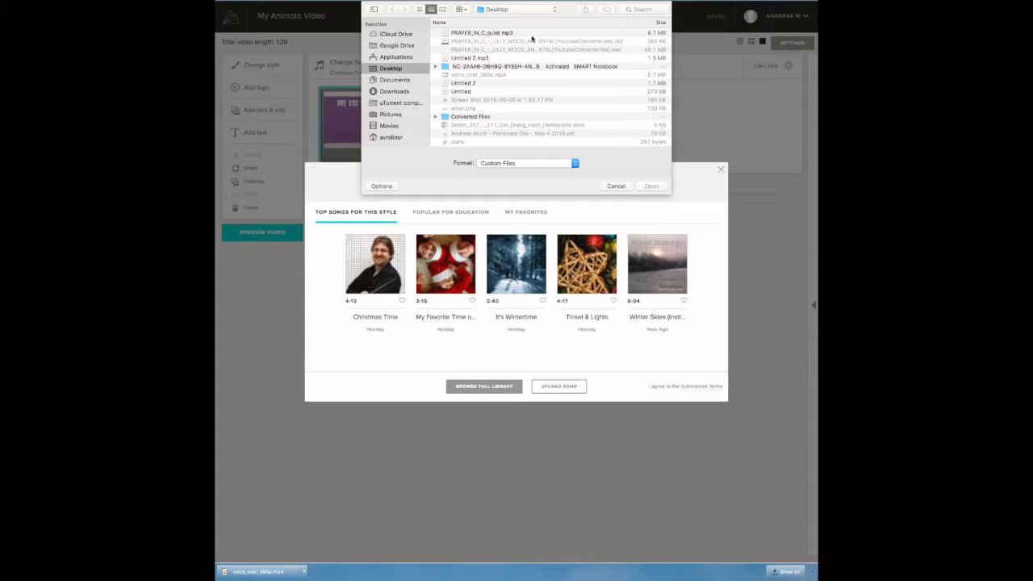
{"action": "left_click", "coordinate": [482, 32]}
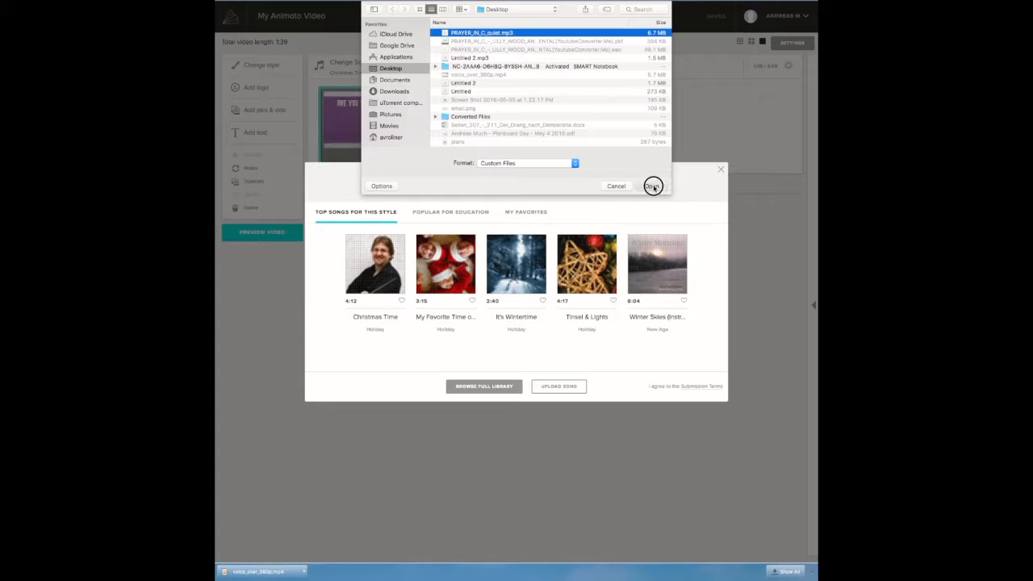
{"action": "left_click", "coordinate": [654, 185]}
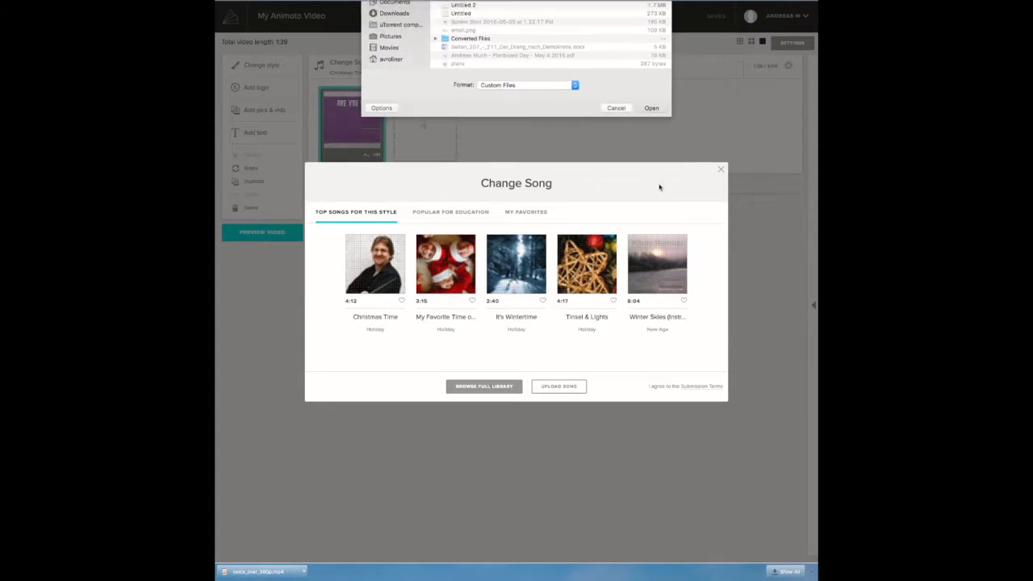
{"action": "left_click", "coordinate": [651, 108]}
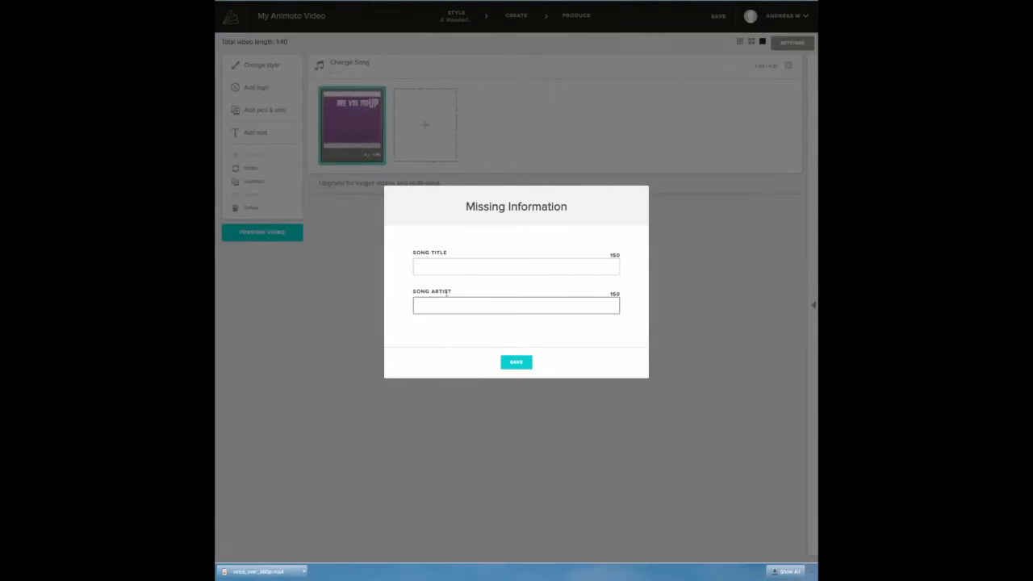
Enter 'C' as the uploaded song's title and save the song information
{"action": "left_click", "coordinate": [516, 266]}
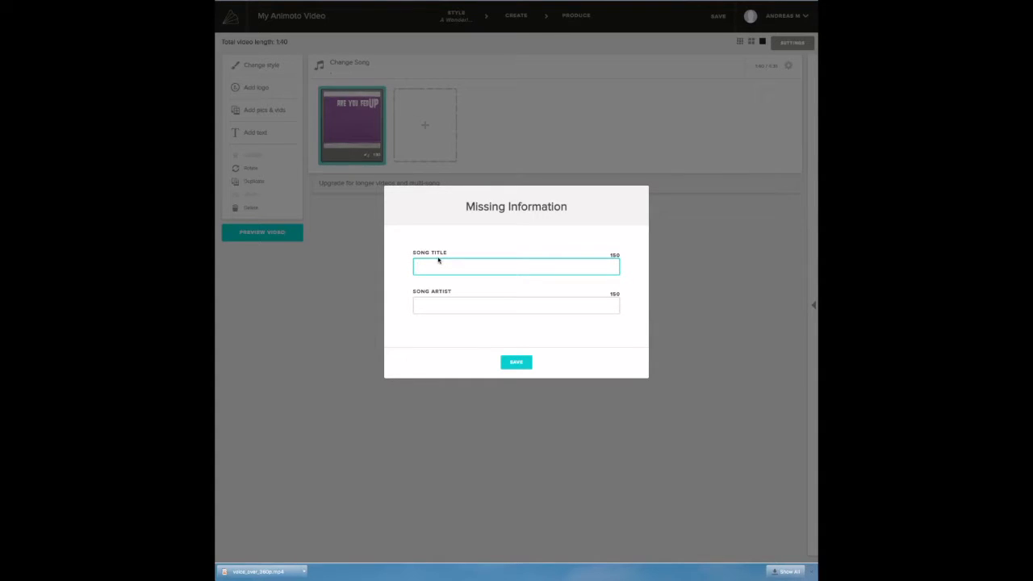
{"action": "type", "text": "C"}
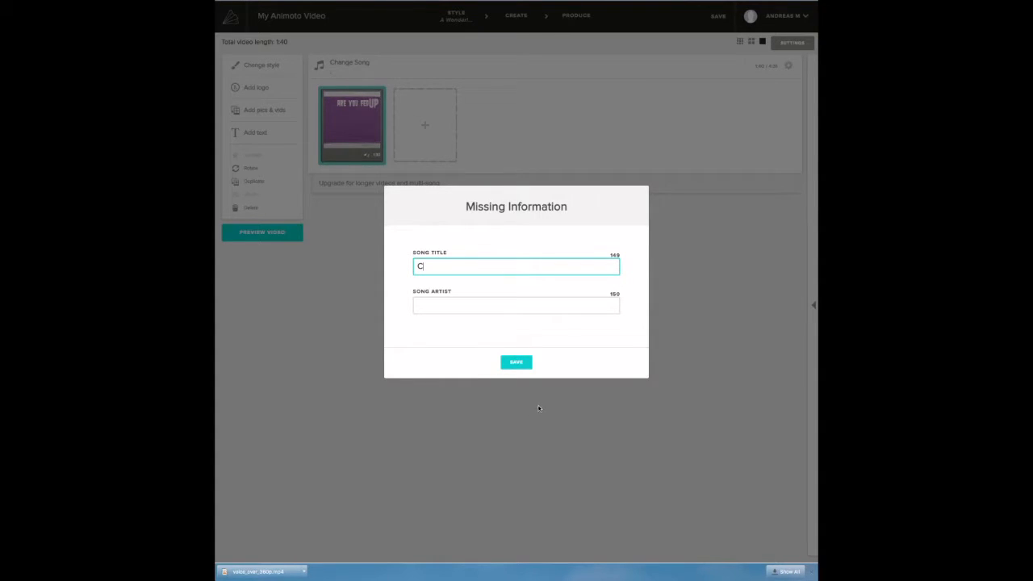
{"action": "left_click", "coordinate": [515, 361]}
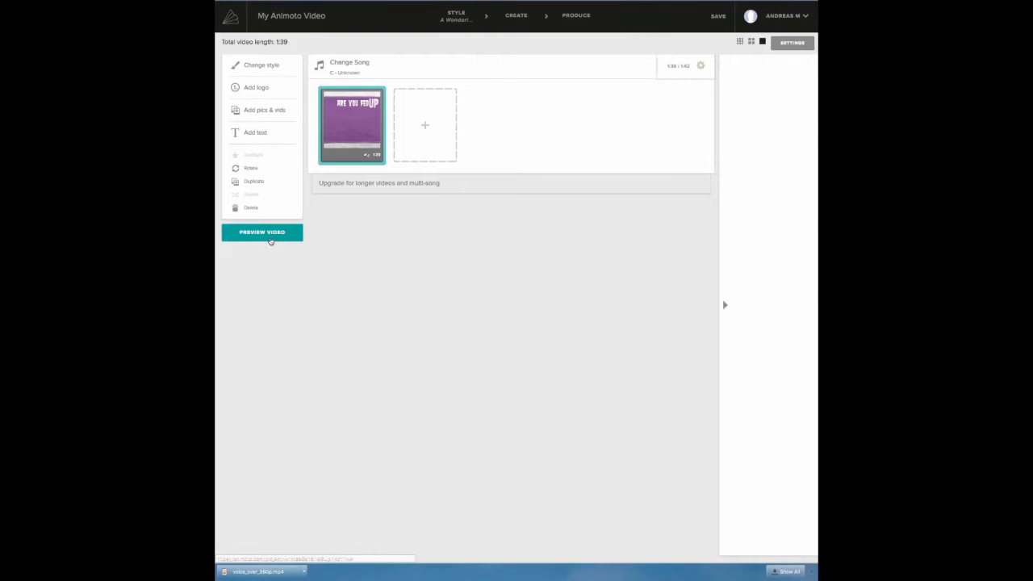
{"action": "left_click", "coordinate": [261, 232]}
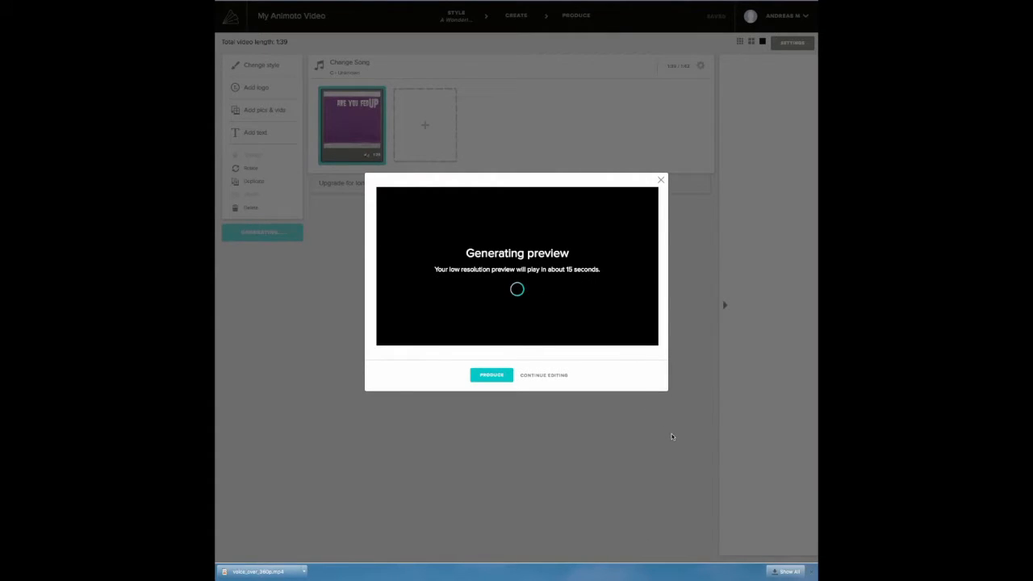
{"action": "mouse_move", "coordinate": [676, 436]}
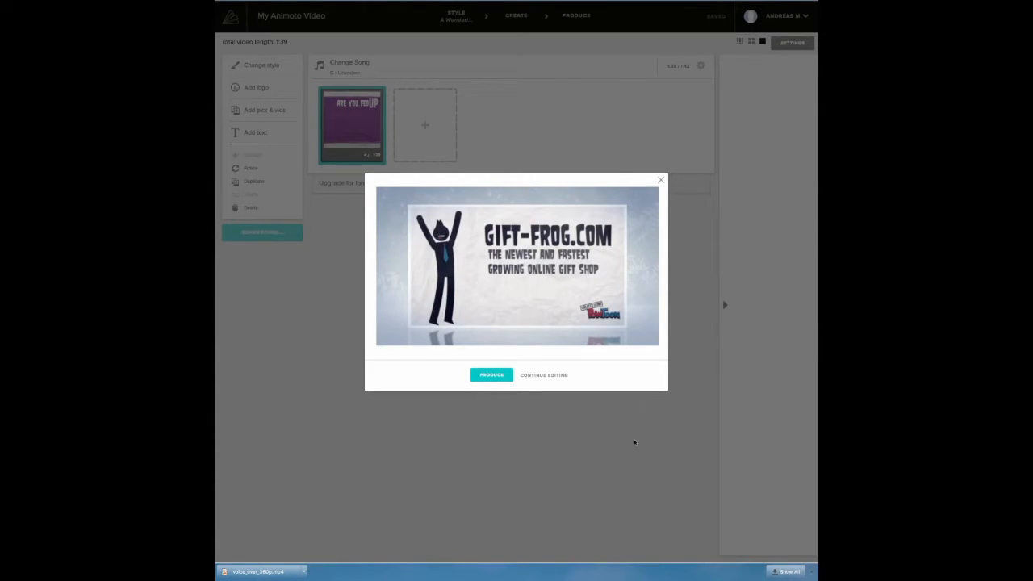
{"action": "left_click", "coordinate": [544, 375]}
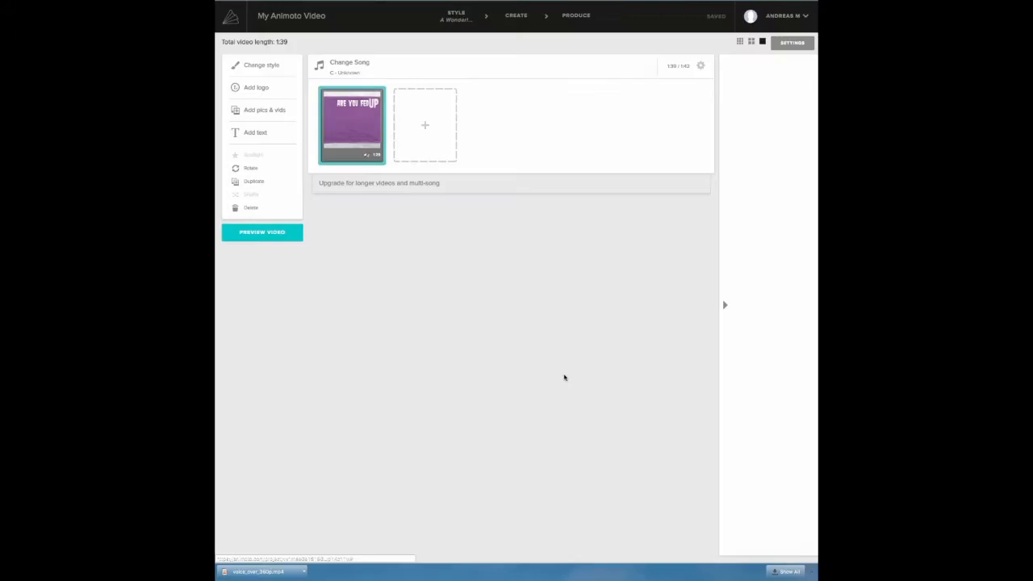
Title the video 'example voice over' and finish producing it
{"action": "left_click", "coordinate": [576, 15]}
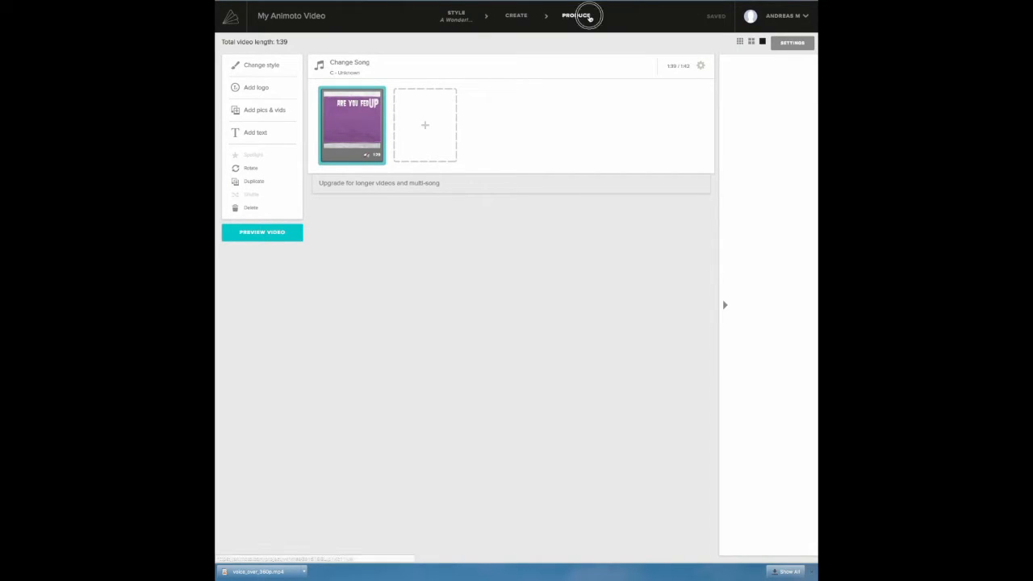
{"action": "left_click", "coordinate": [575, 15]}
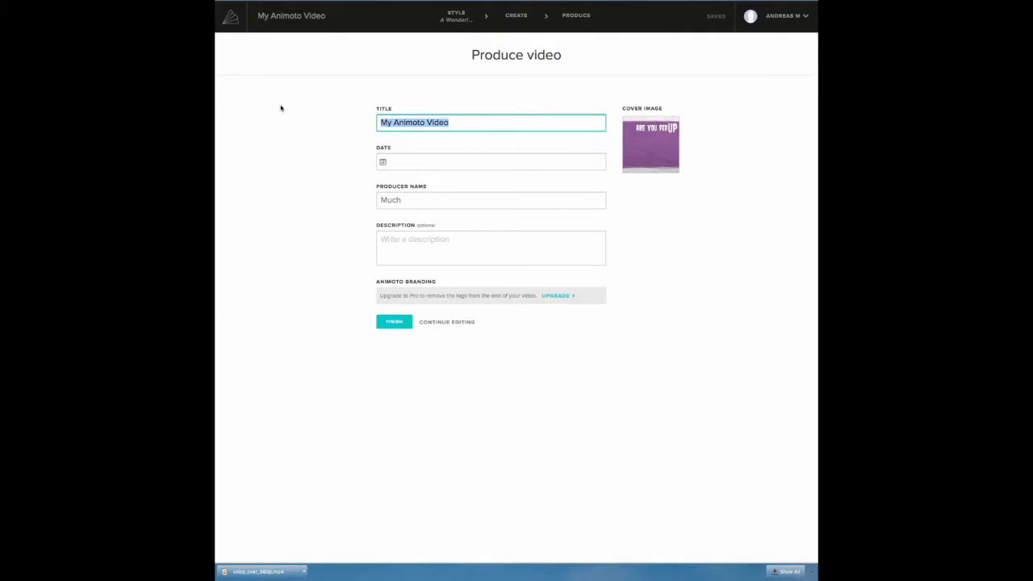
{"action": "type", "text": "e"}
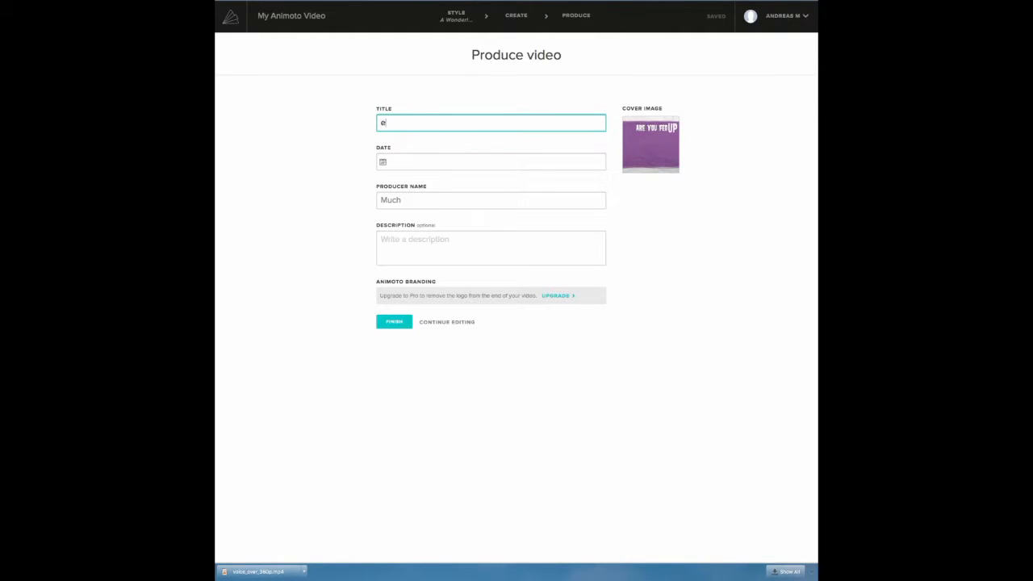
{"action": "type", "text": "xamplw"}
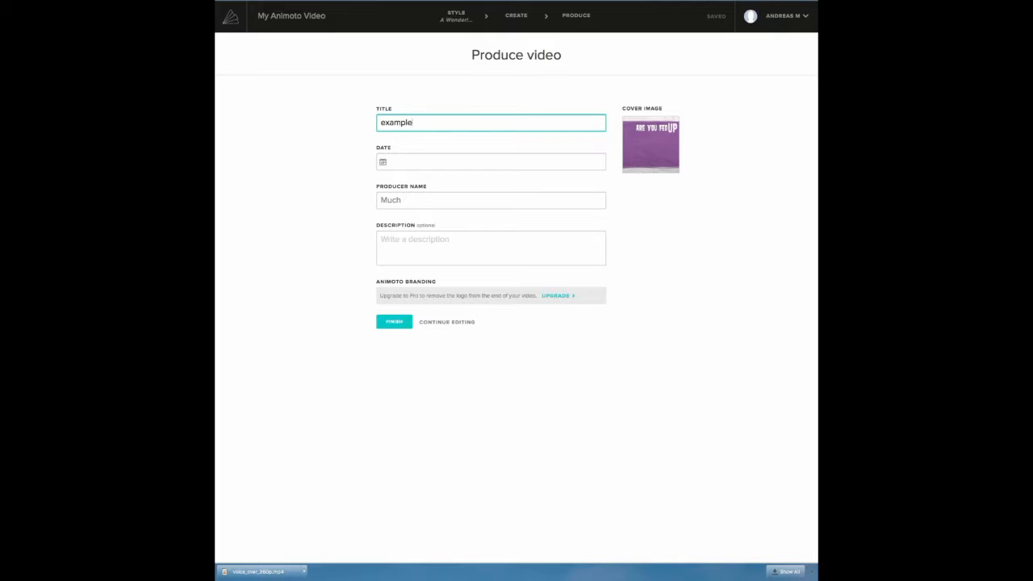
{"action": "type", "text": "v"}
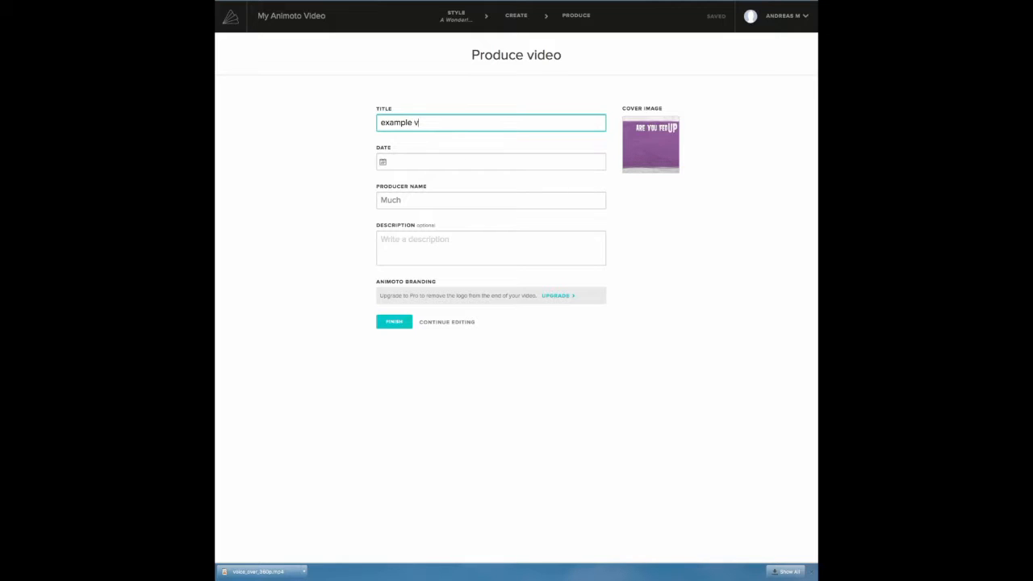
{"action": "type", "text": "oice o"}
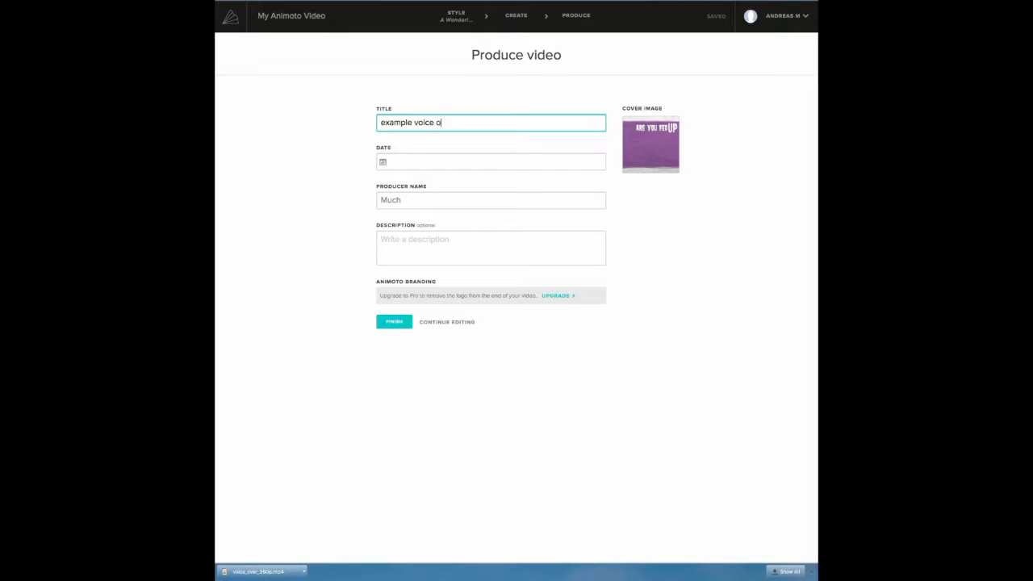
{"action": "type", "text": "ver"}
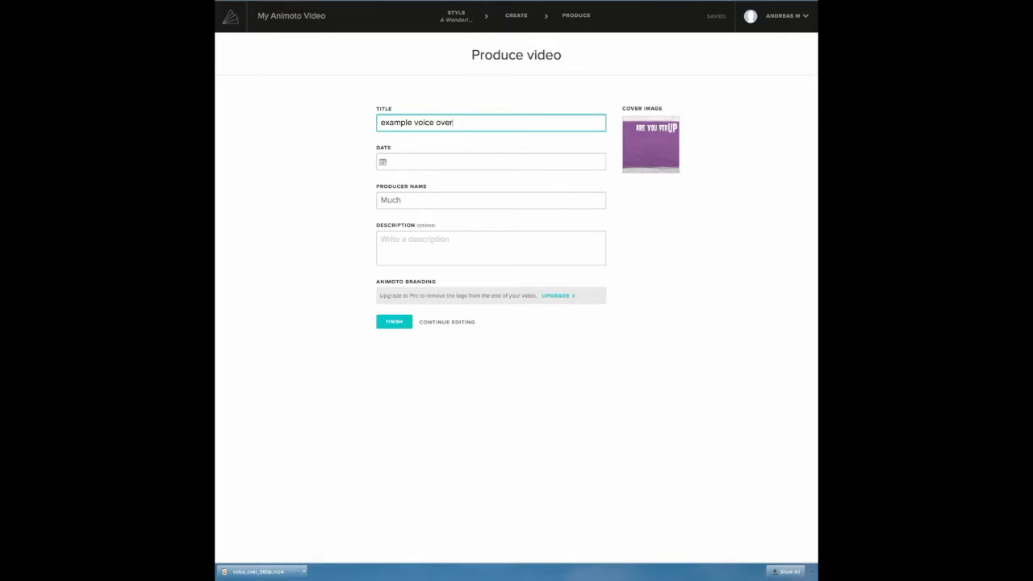
{"action": "left_click", "coordinate": [394, 322]}
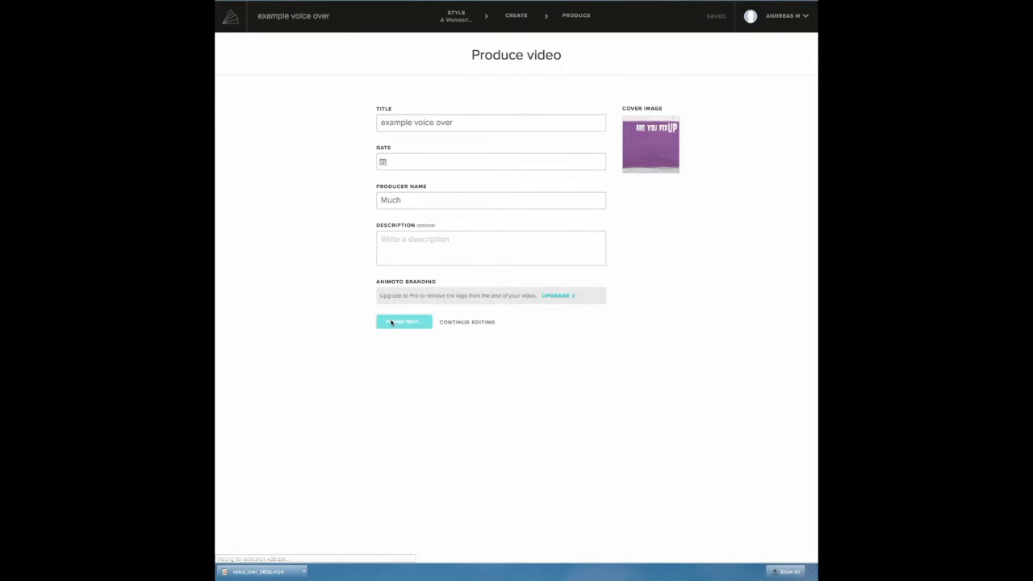
{"action": "left_click", "coordinate": [404, 321]}
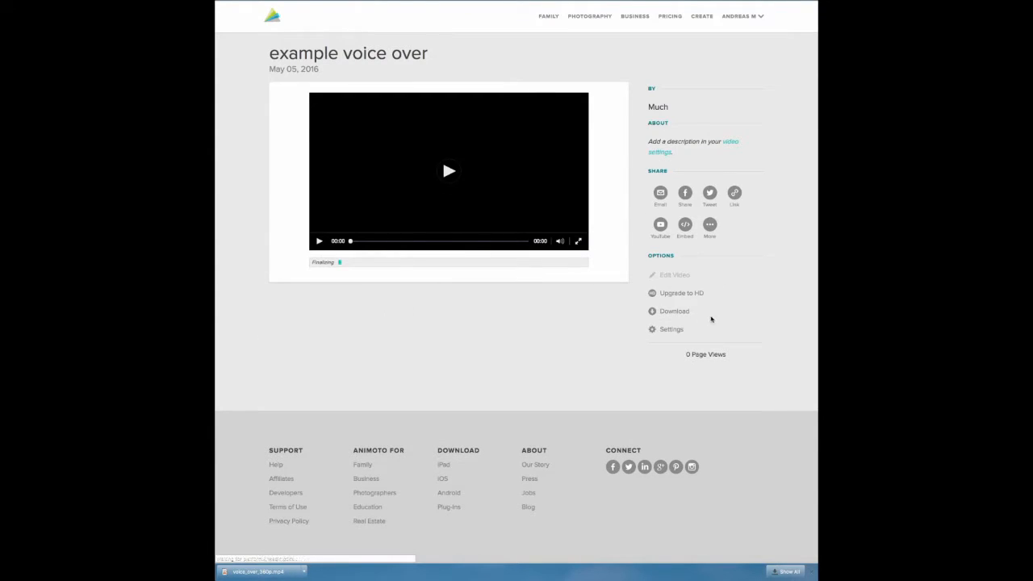
{"action": "left_click", "coordinate": [681, 293]}
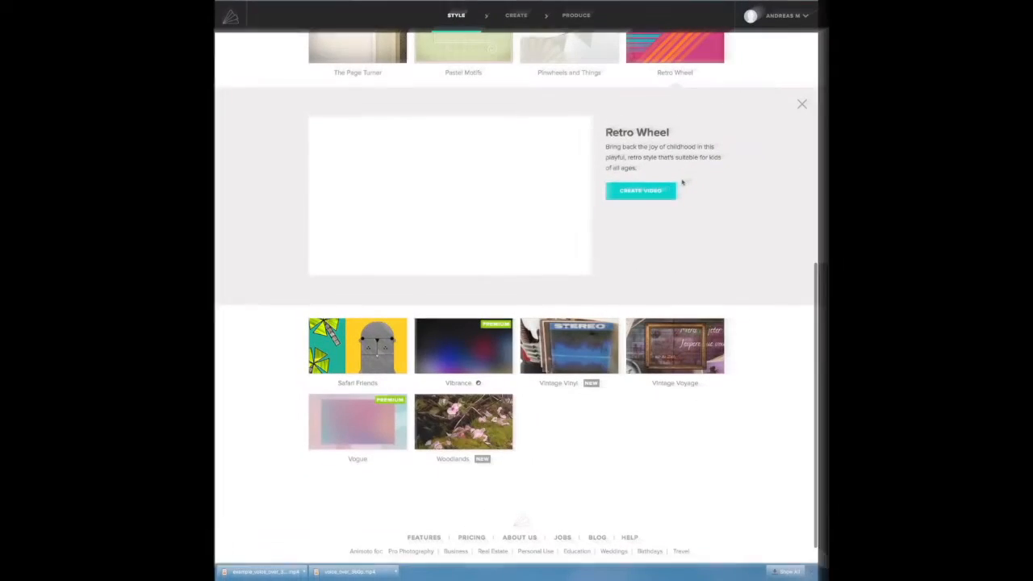
Create a Retro Wheel video and drag the downloaded mp4 into its media slot
{"action": "left_click", "coordinate": [640, 190]}
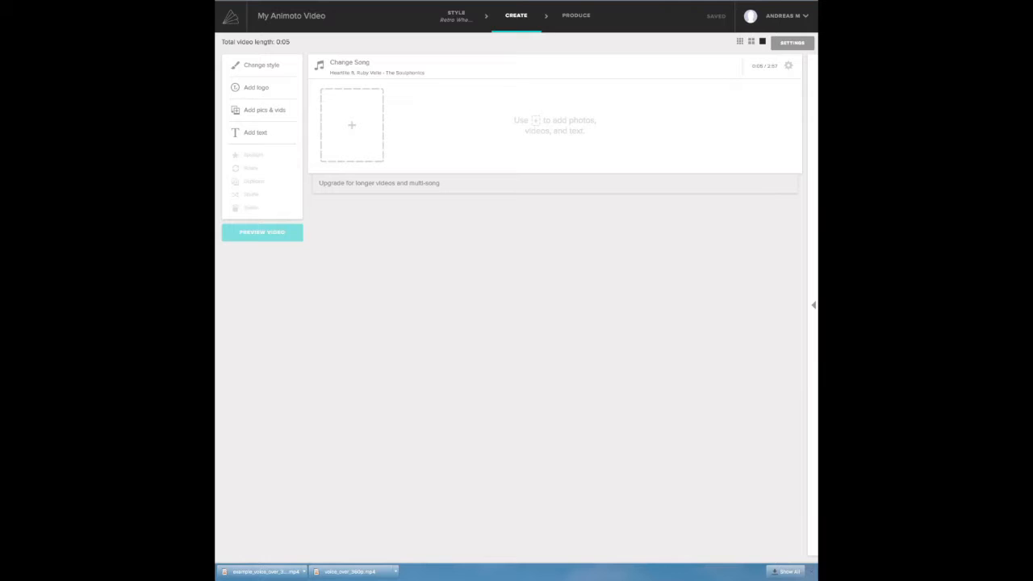
{"action": "left_click_drag", "start_coordinate": [262, 571], "coordinate": [356, 146]}
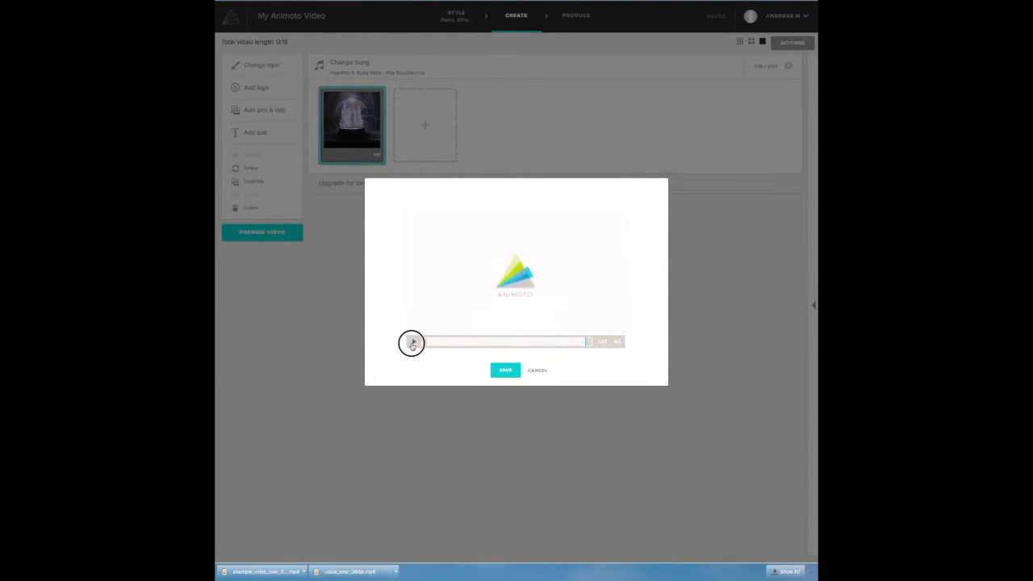
Play and pause the clip preview, then save the clip for a 1:48 total
{"action": "left_click", "coordinate": [412, 341]}
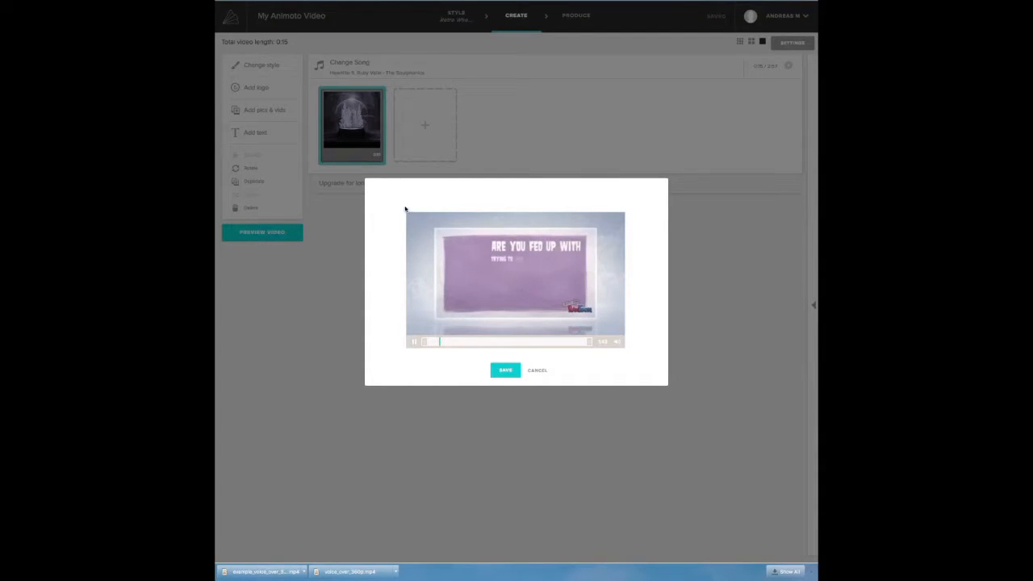
{"action": "left_click", "coordinate": [414, 341]}
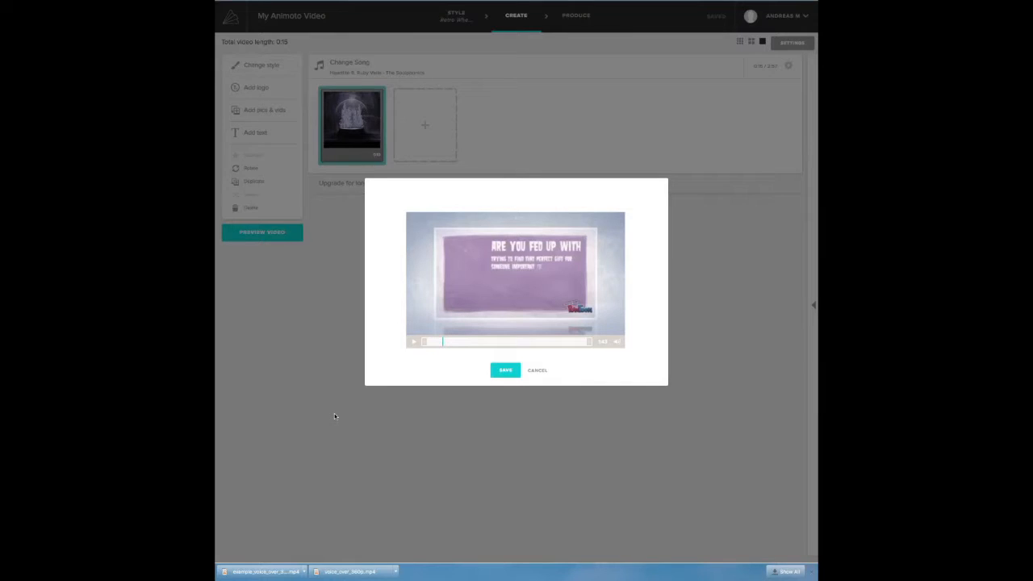
{"action": "mouse_move", "coordinate": [517, 422]}
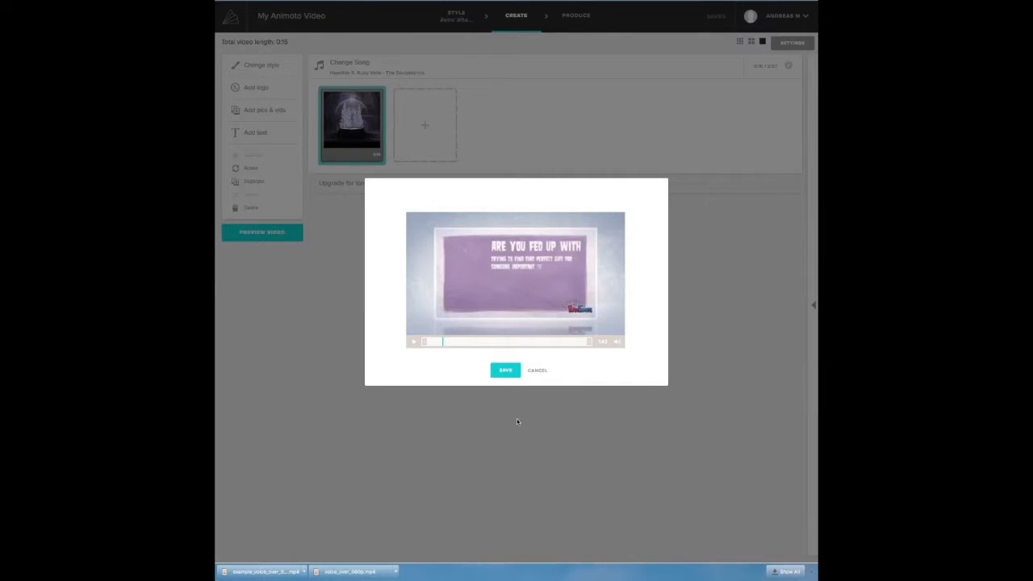
{"action": "left_click", "coordinate": [505, 370]}
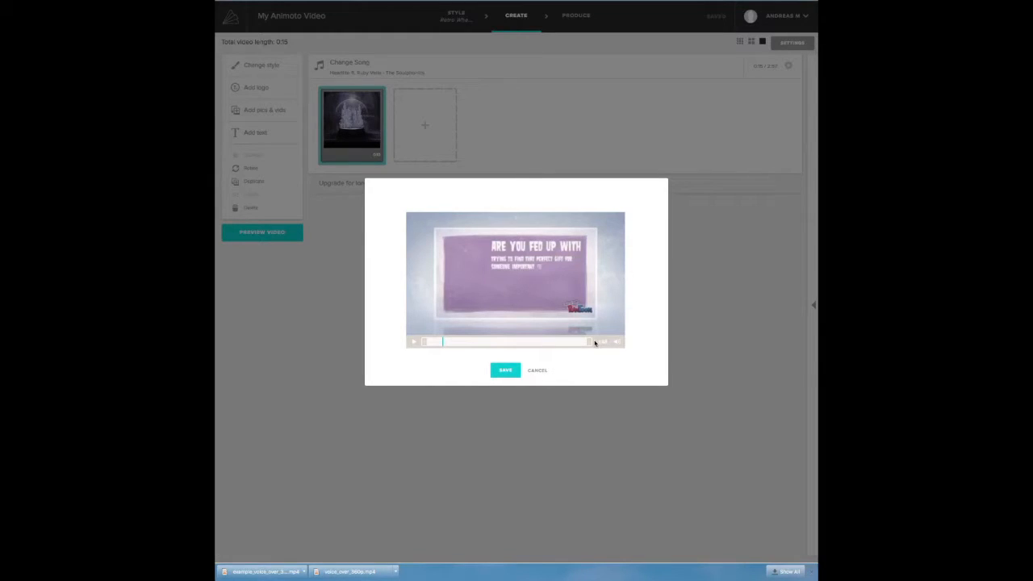
{"action": "left_click", "coordinate": [505, 371]}
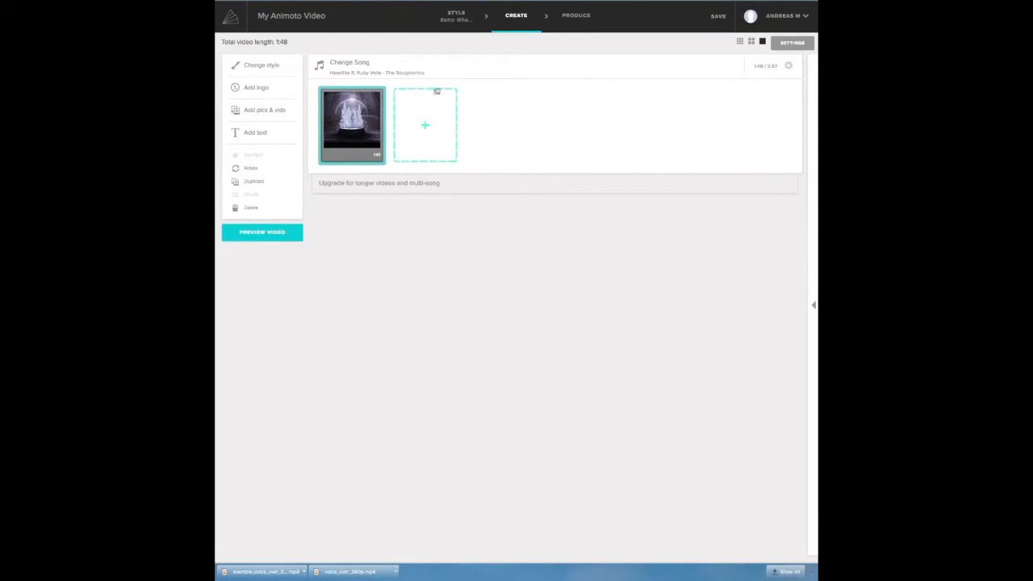
Upload Untitled 2.mp3 from the computer as the new project's song
{"action": "left_click", "coordinate": [350, 63]}
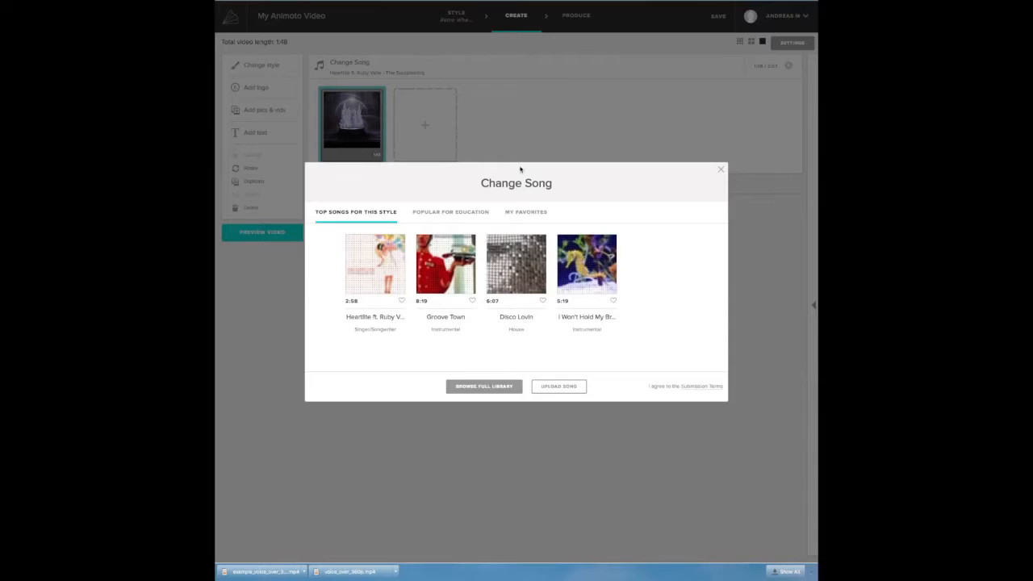
{"action": "left_click", "coordinate": [559, 385]}
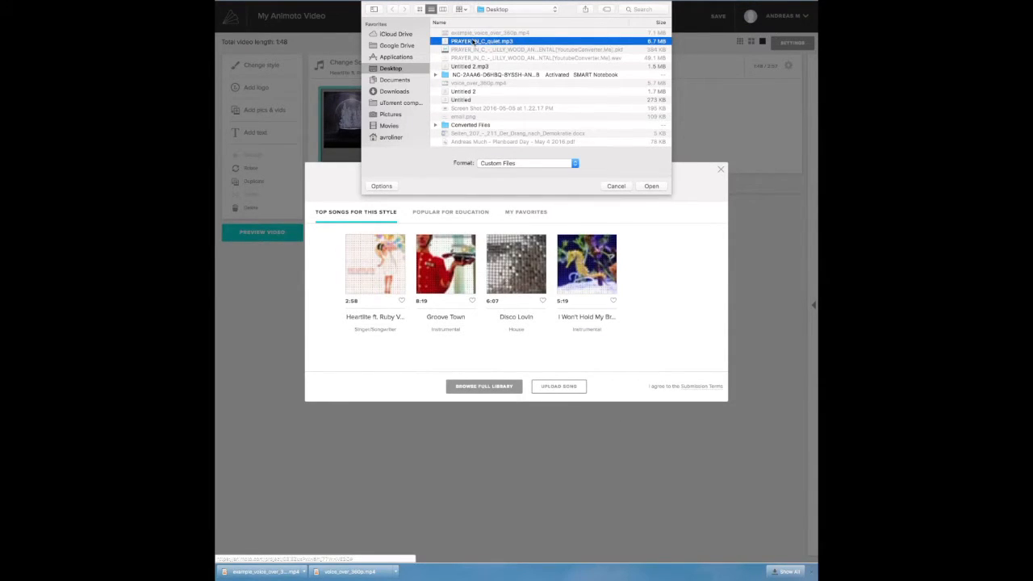
{"action": "left_click", "coordinate": [469, 67]}
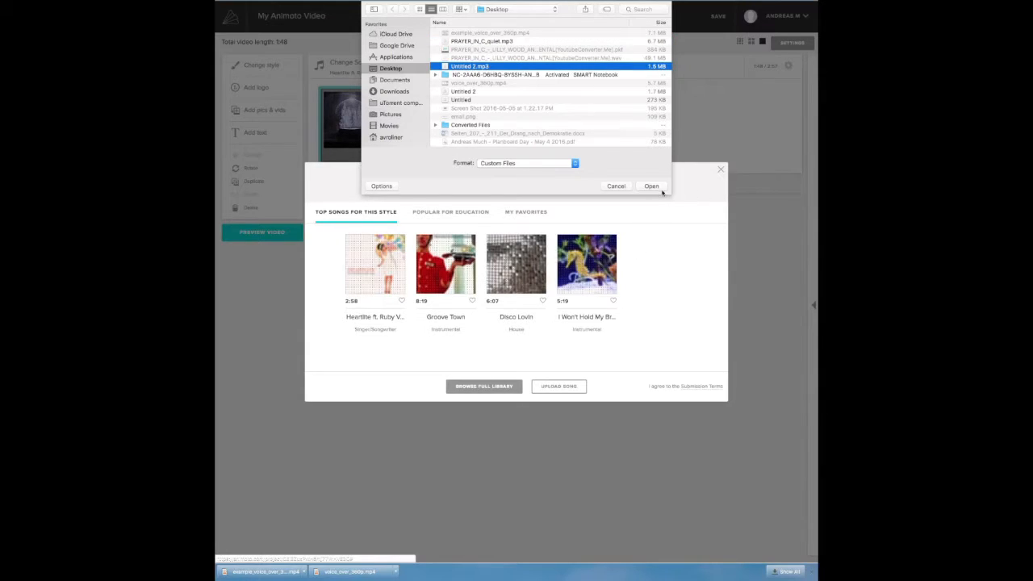
{"action": "left_click", "coordinate": [651, 186]}
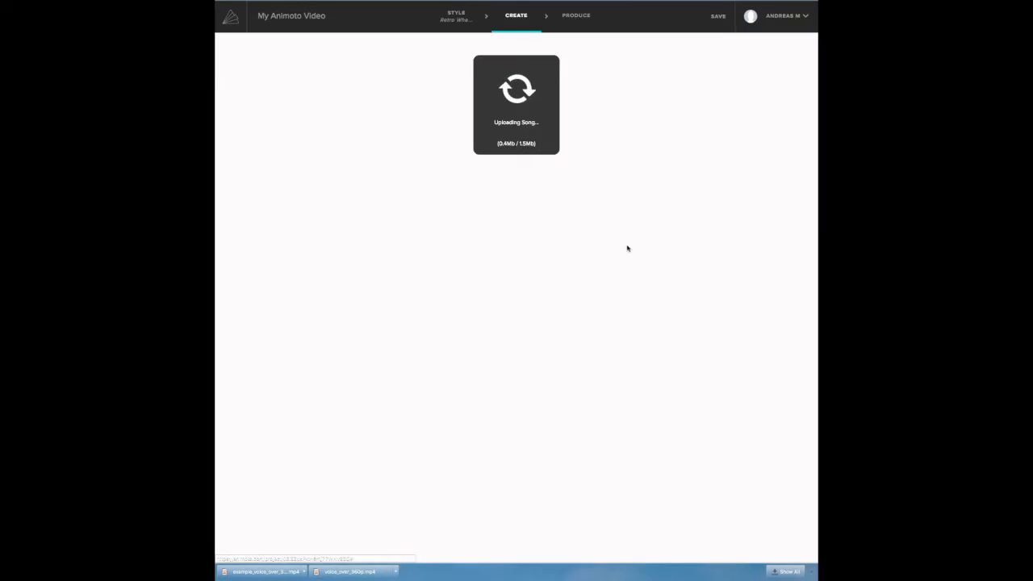
{"action": "mouse_move", "coordinate": [627, 255]}
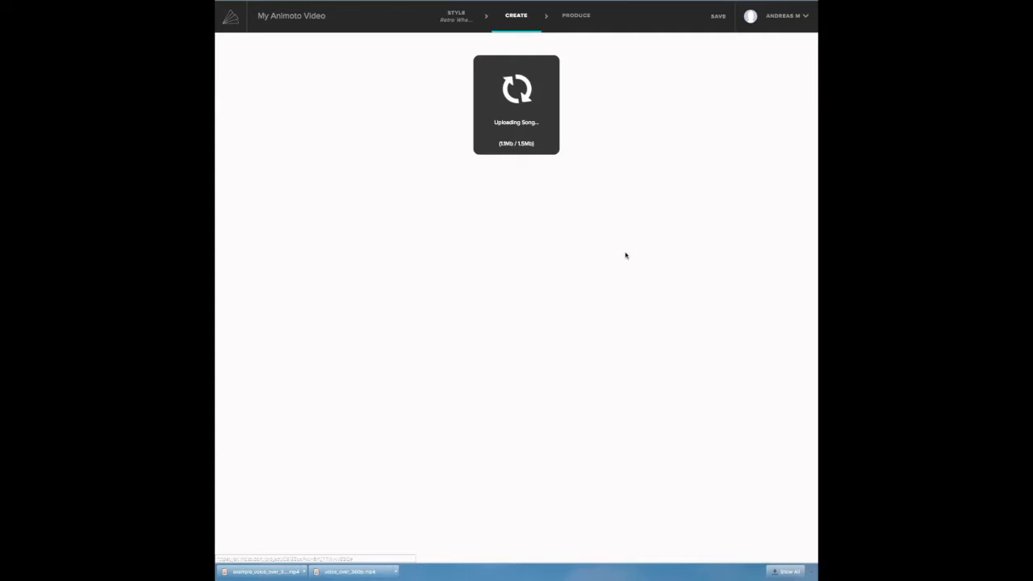
{"action": "mouse_move", "coordinate": [620, 256]}
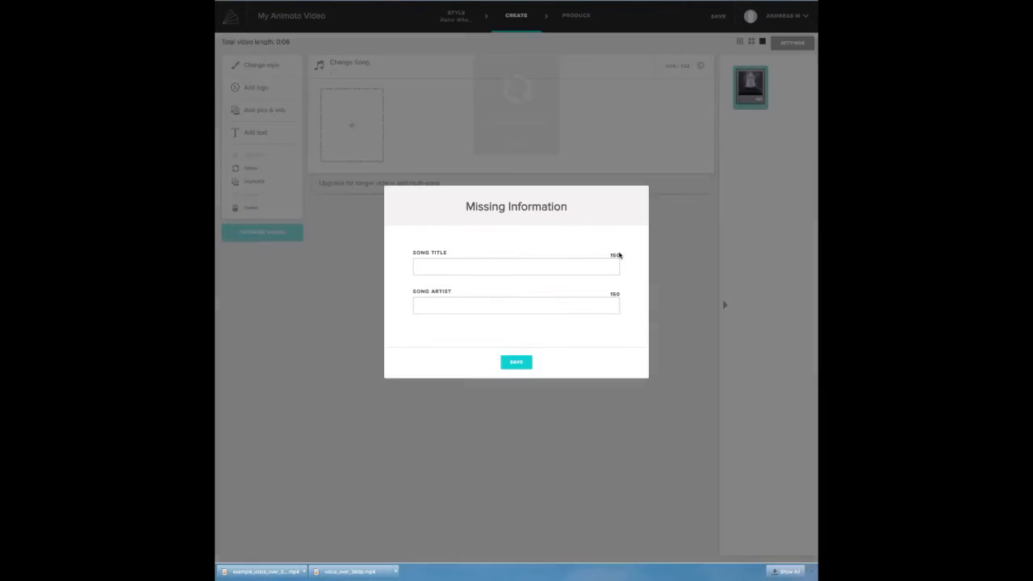
Enter 'voice' as the uploaded track's song title and save it
{"action": "left_click", "coordinate": [516, 266]}
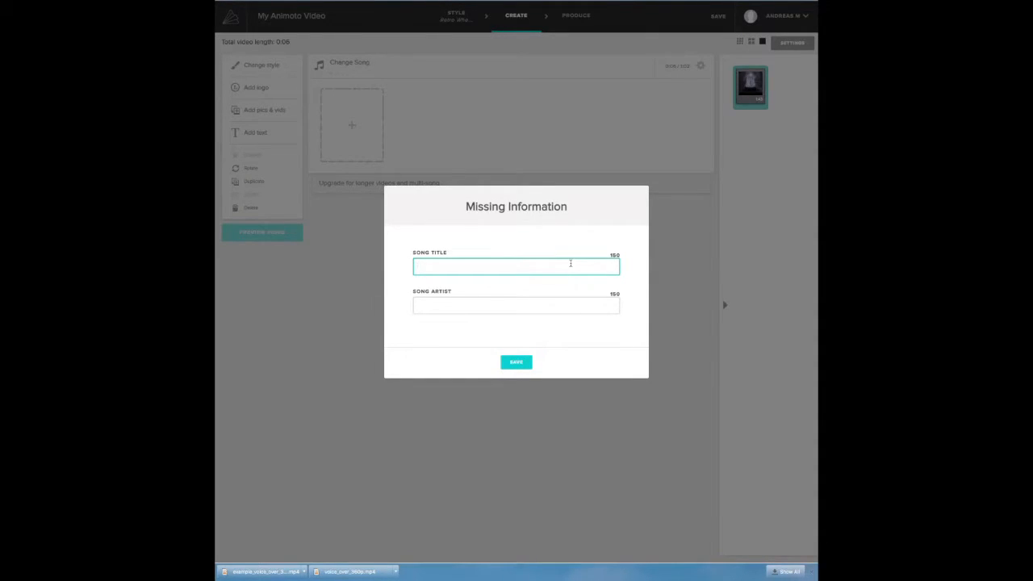
{"action": "mouse_move", "coordinate": [582, 258]}
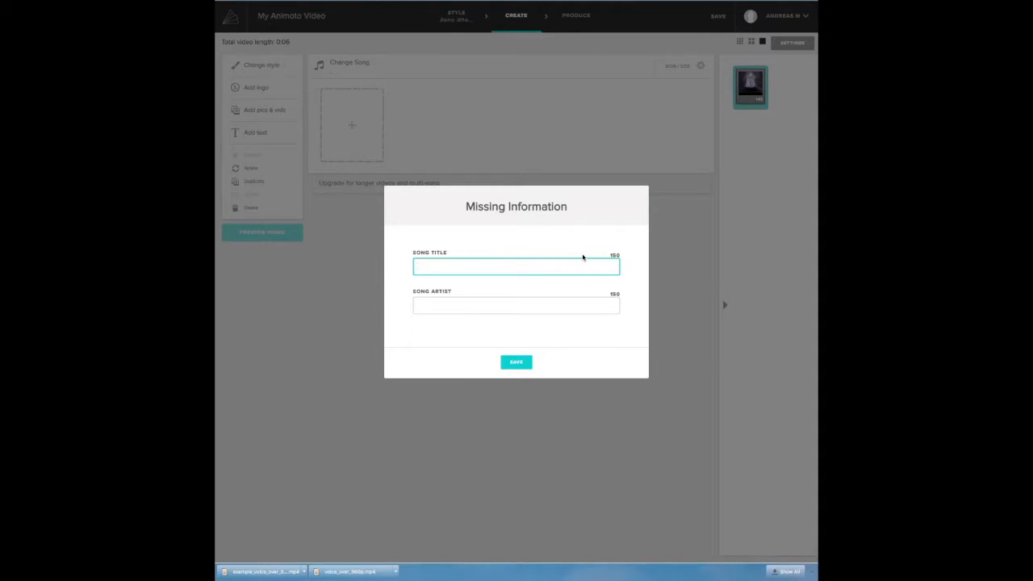
{"action": "type", "text": "voiv"}
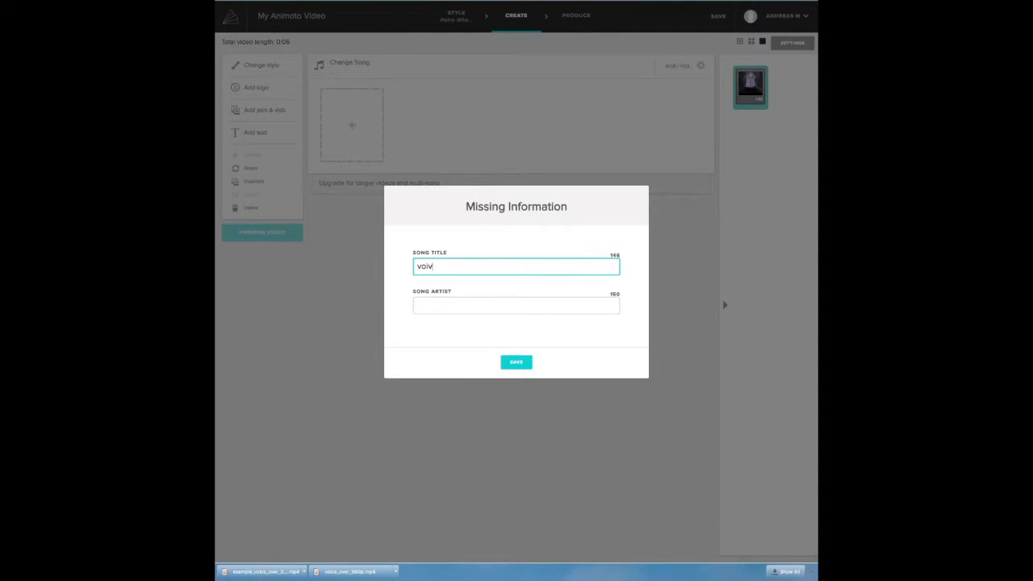
{"action": "key", "text": "backspace"}
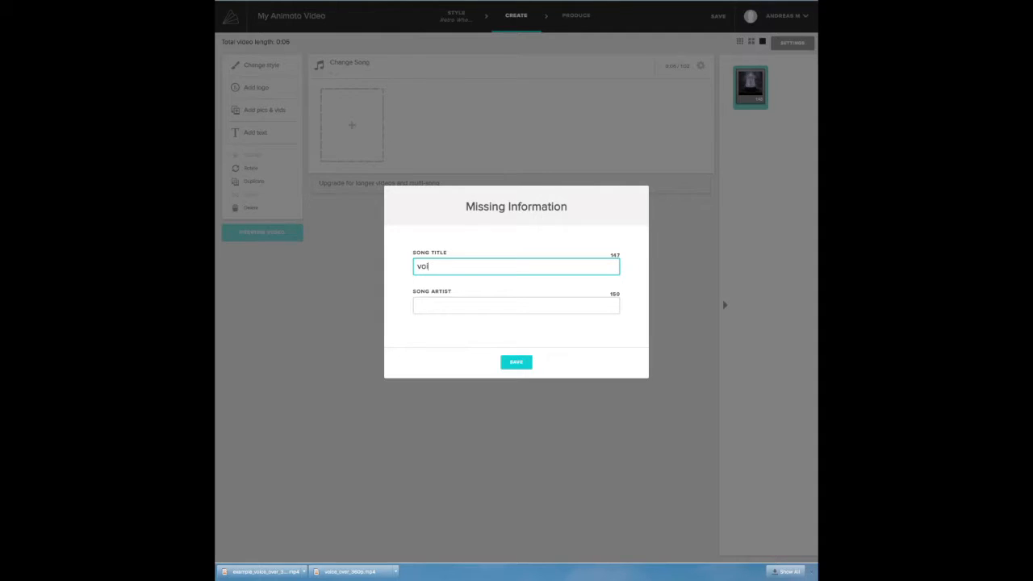
{"action": "type", "text": "ce"}
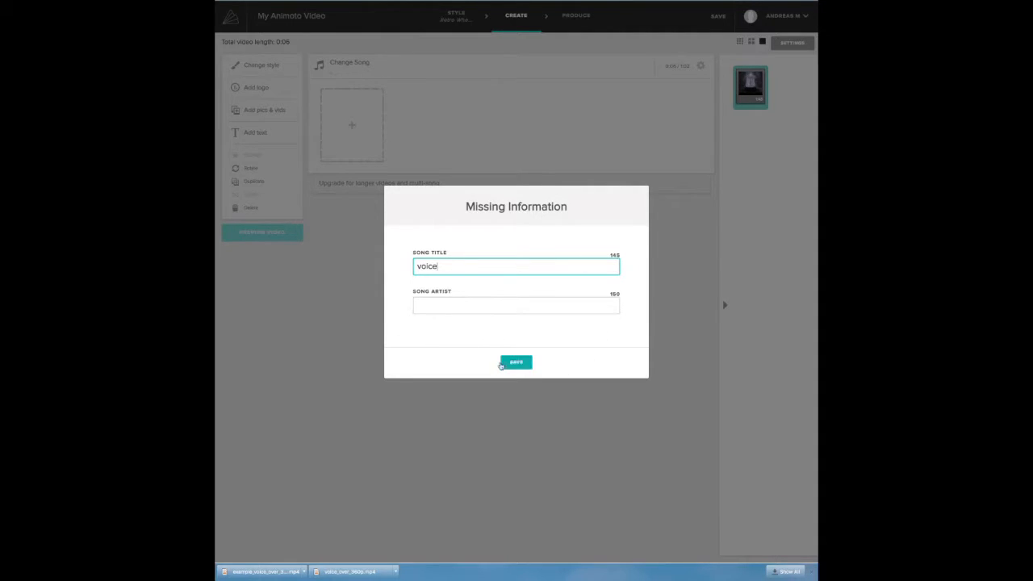
{"action": "left_click", "coordinate": [515, 362]}
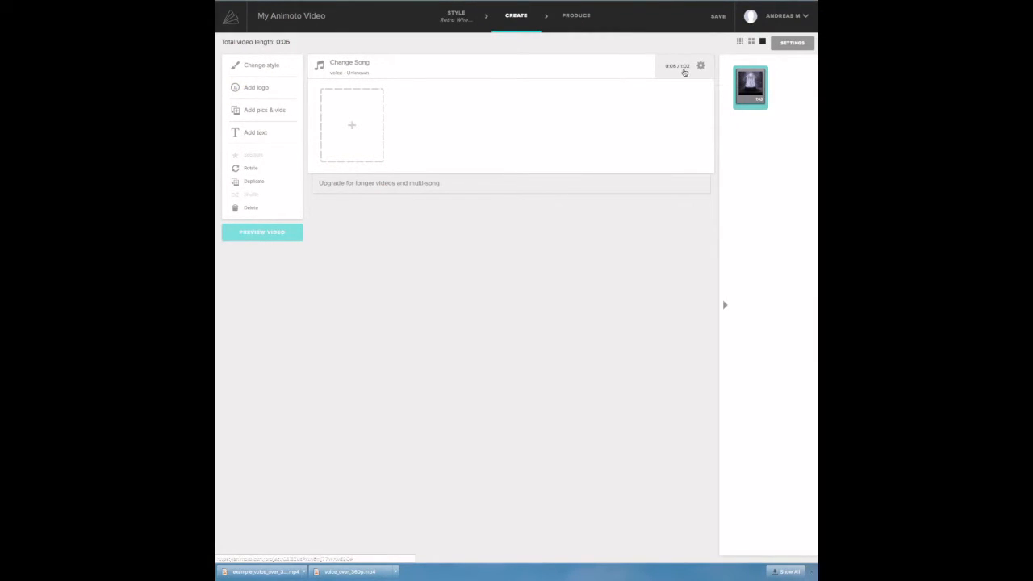
{"action": "left_click", "coordinate": [700, 65]}
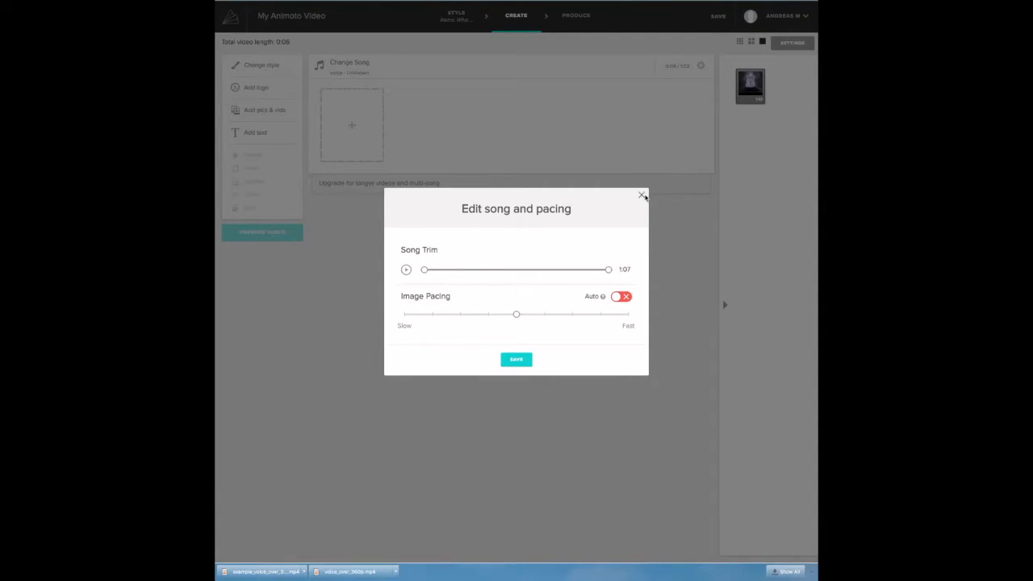
{"action": "left_click", "coordinate": [516, 360]}
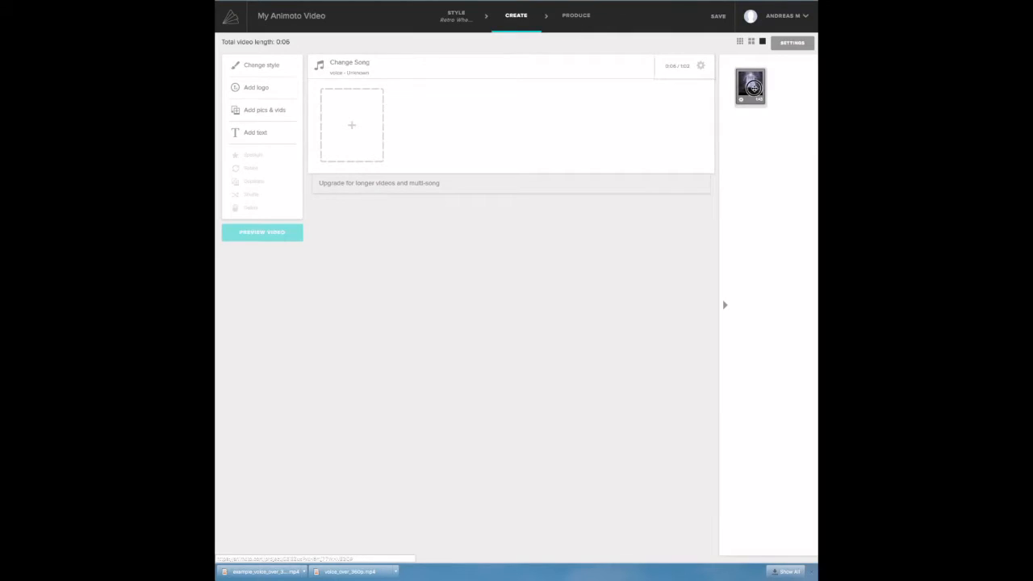
{"action": "left_click", "coordinate": [750, 86]}
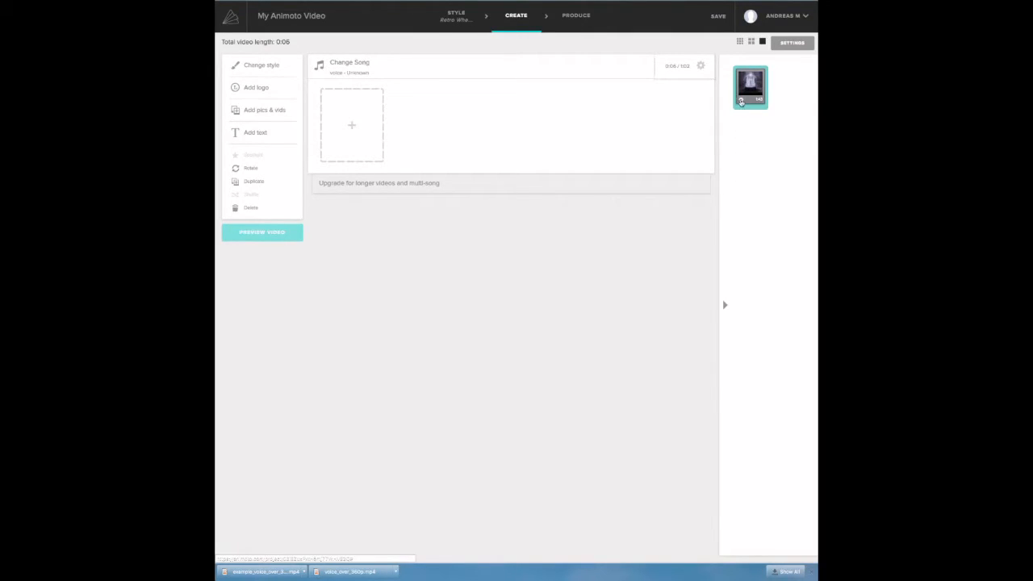
Drag the clip's end handle earlier in the trim editor and save, leaving 0:06 total
{"action": "left_click", "coordinate": [750, 86]}
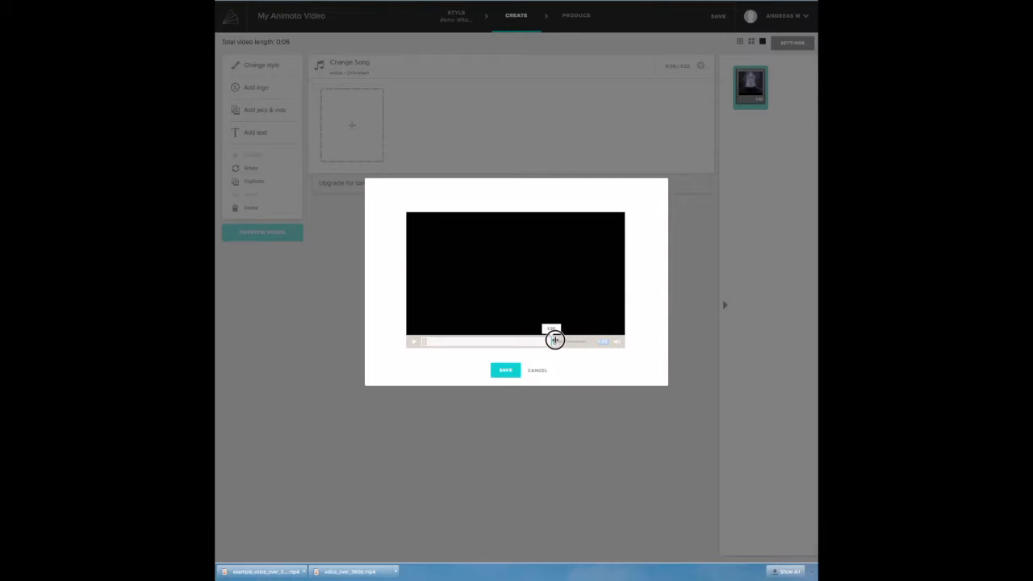
{"action": "left_click_drag", "start_coordinate": [556, 340], "coordinate": [544, 341]}
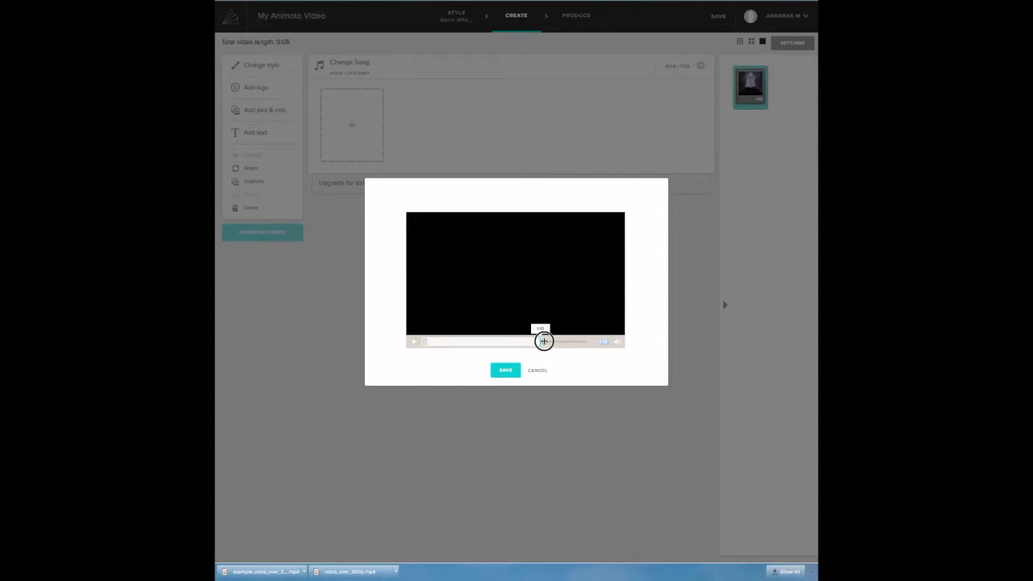
{"action": "left_click_drag", "start_coordinate": [544, 341], "coordinate": [531, 343]}
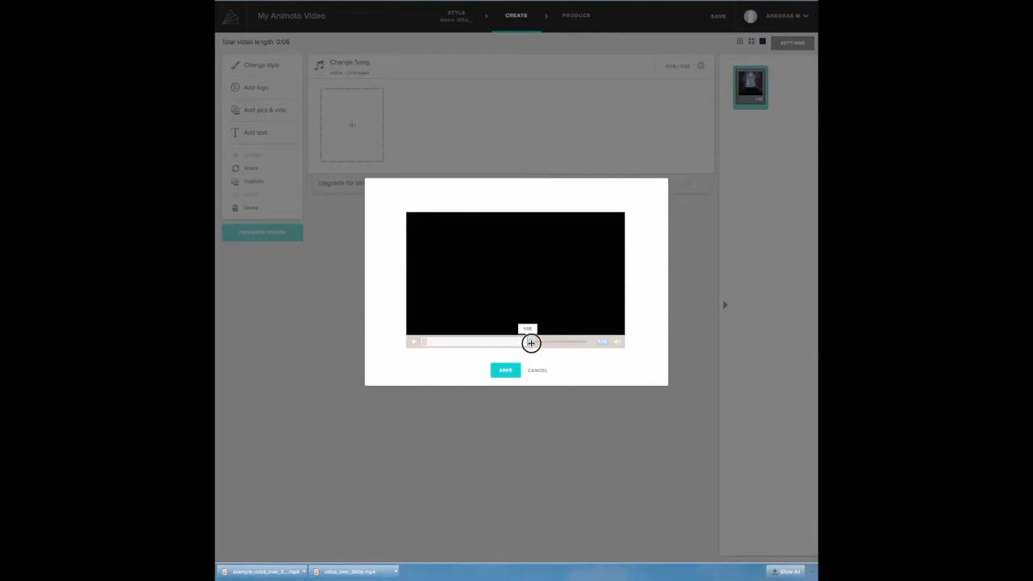
{"action": "left_click_drag", "start_coordinate": [531, 343], "coordinate": [524, 344]}
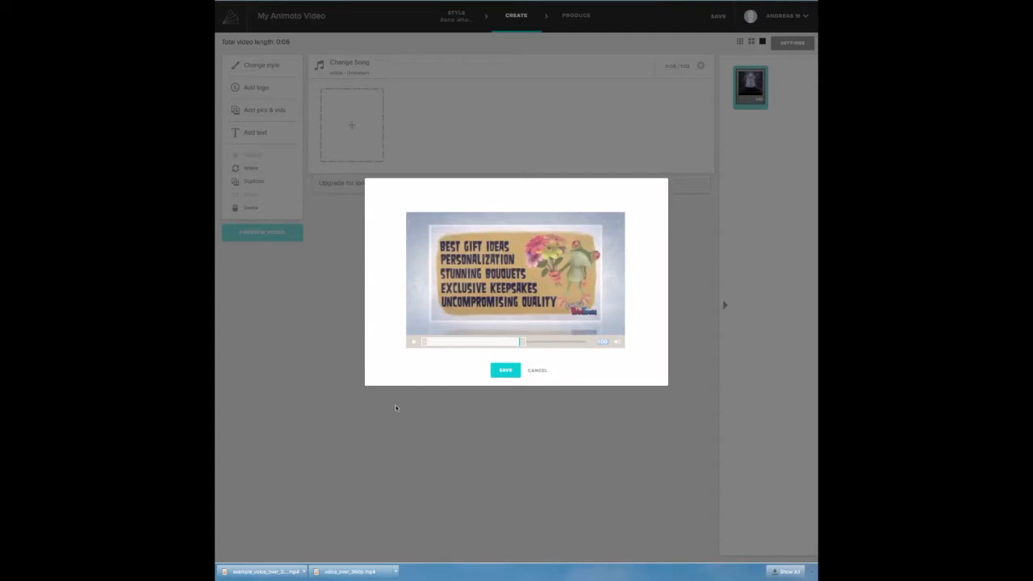
{"action": "left_click", "coordinate": [505, 370]}
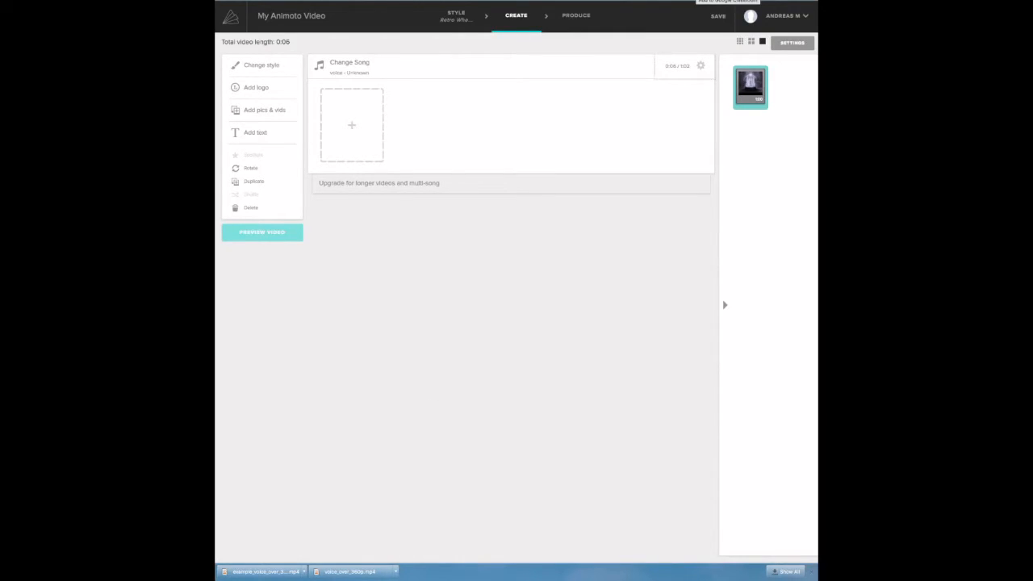
{"action": "mouse_move", "coordinate": [322, 116]}
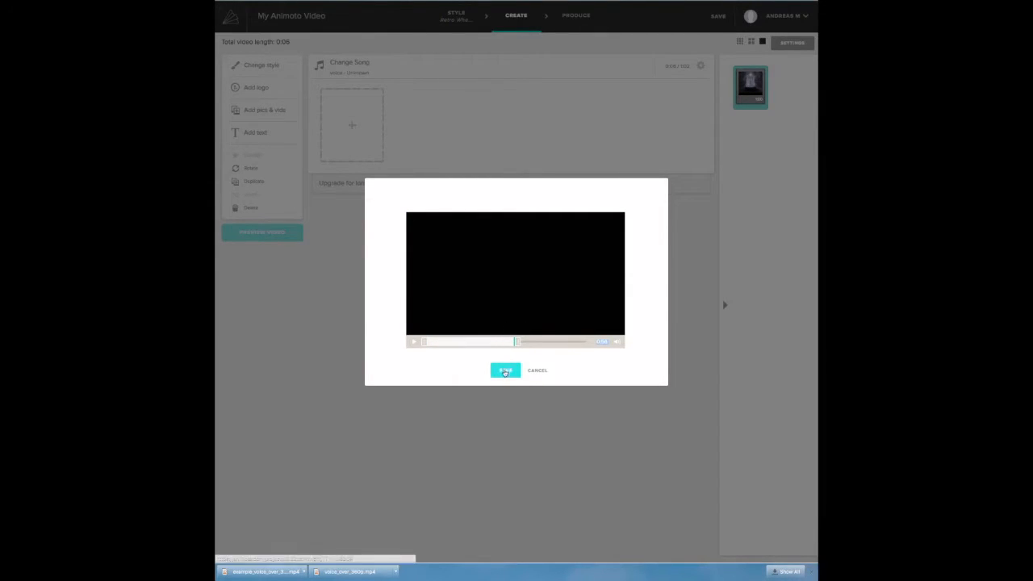
{"action": "left_click", "coordinate": [505, 371]}
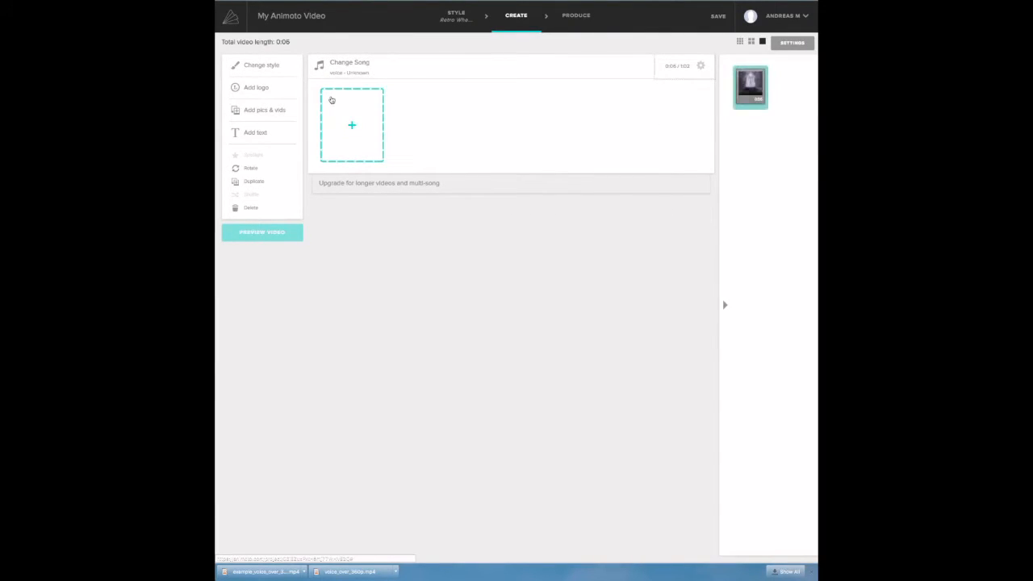
Turn on automatic image pacing in the song settings and save it
{"action": "left_click", "coordinate": [700, 66]}
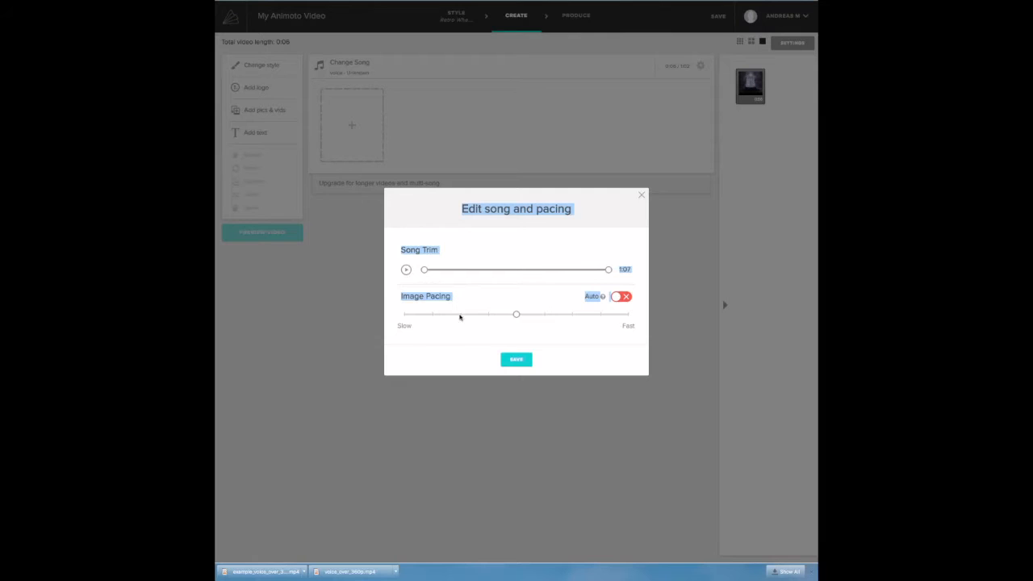
{"action": "mouse_move", "coordinate": [427, 305]}
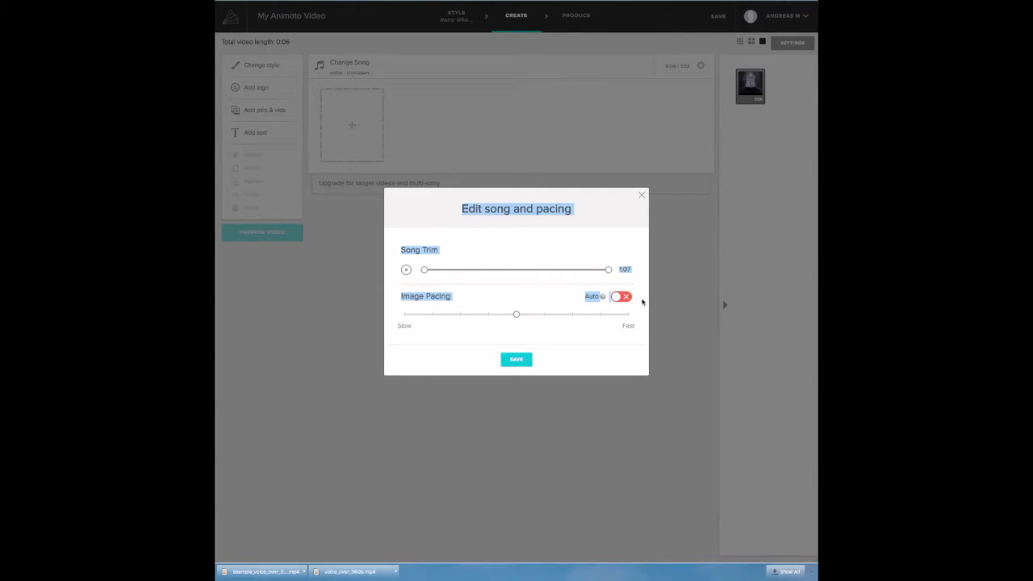
{"action": "left_click", "coordinate": [621, 296]}
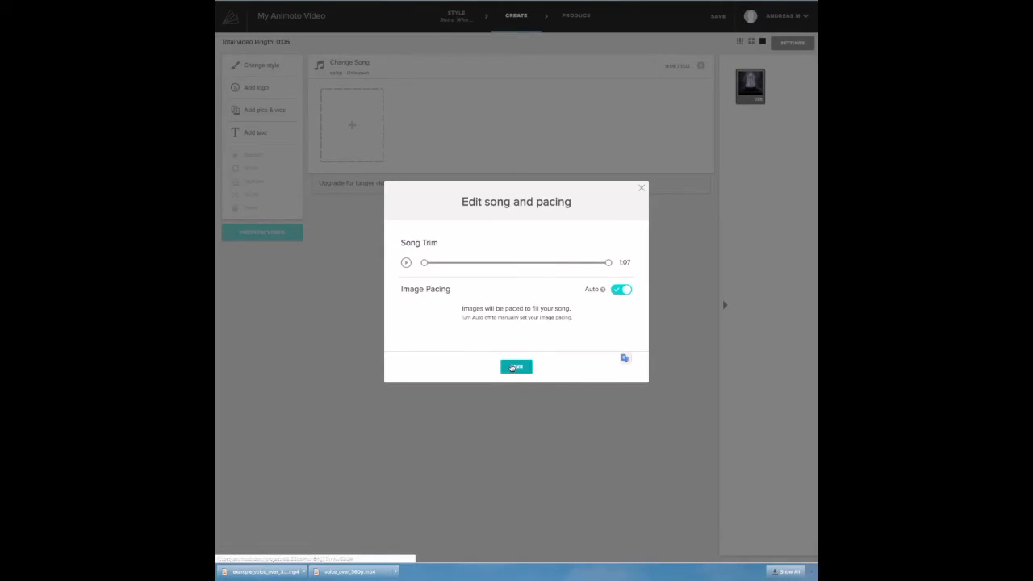
{"action": "left_click", "coordinate": [516, 366]}
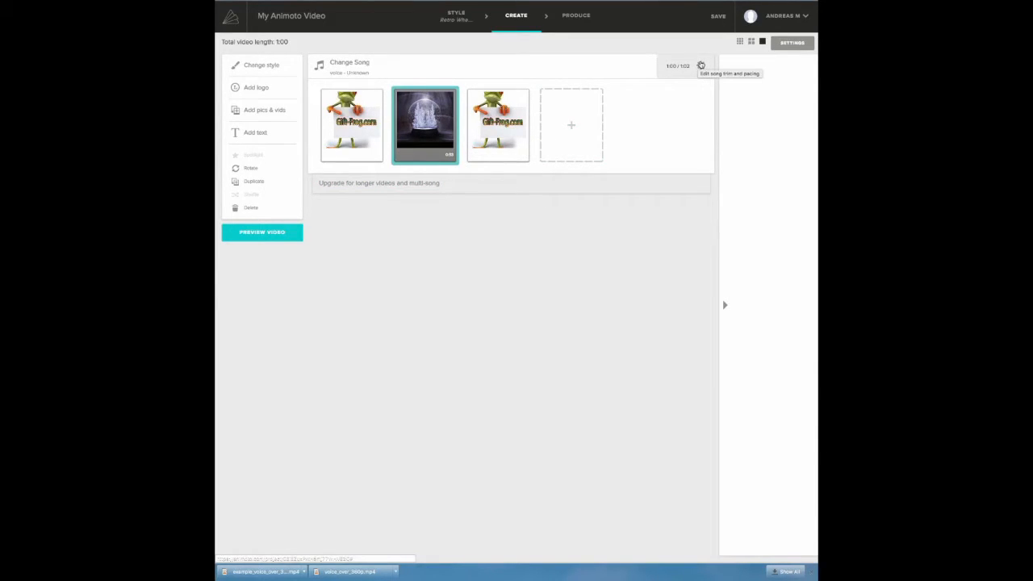
{"action": "left_click", "coordinate": [700, 66]}
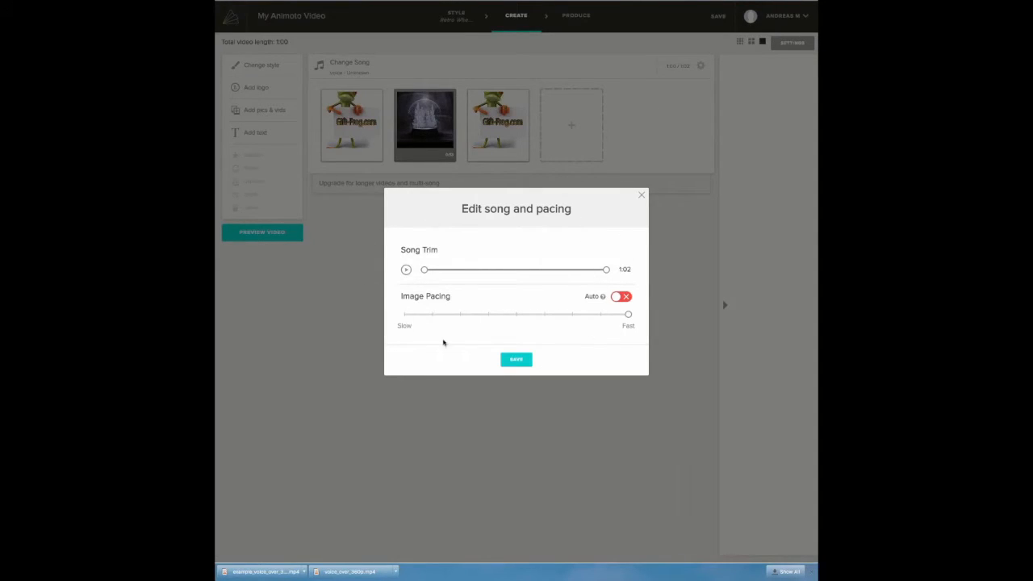
{"action": "mouse_move", "coordinate": [577, 331]}
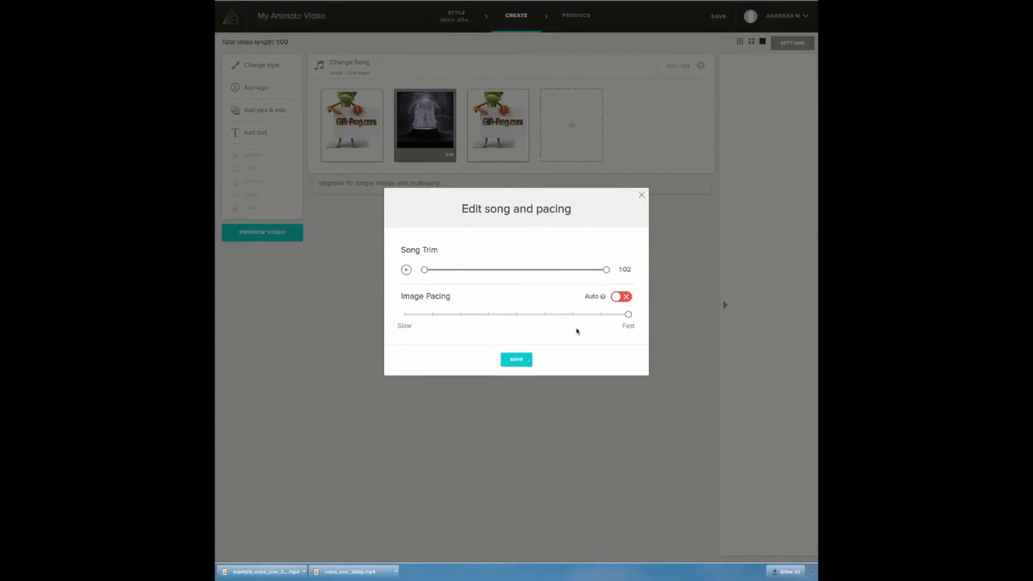
{"action": "mouse_move", "coordinate": [631, 197]}
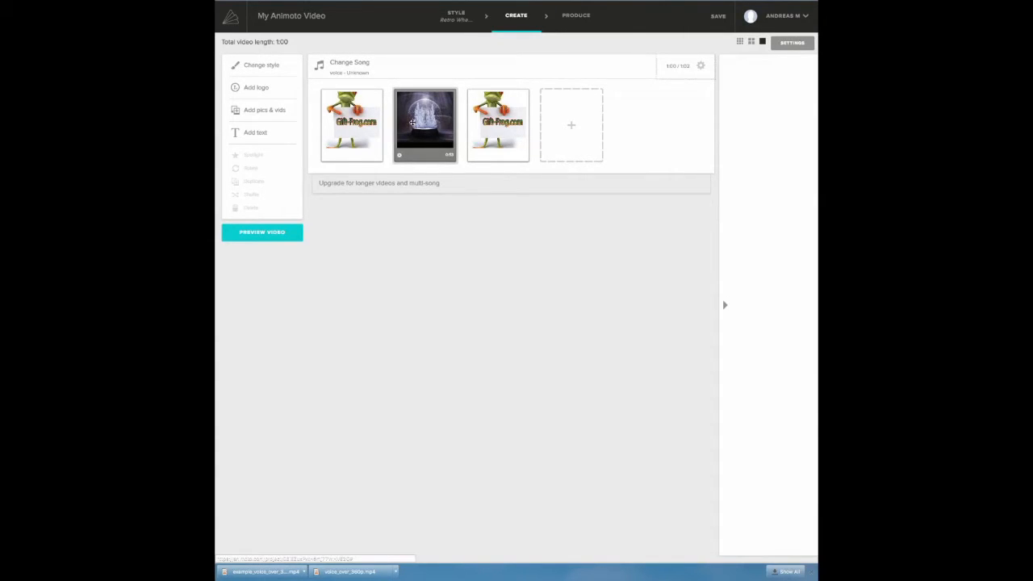
Generate and watch a preview of the 1:00 video, then return to editing
{"action": "left_click", "coordinate": [262, 233]}
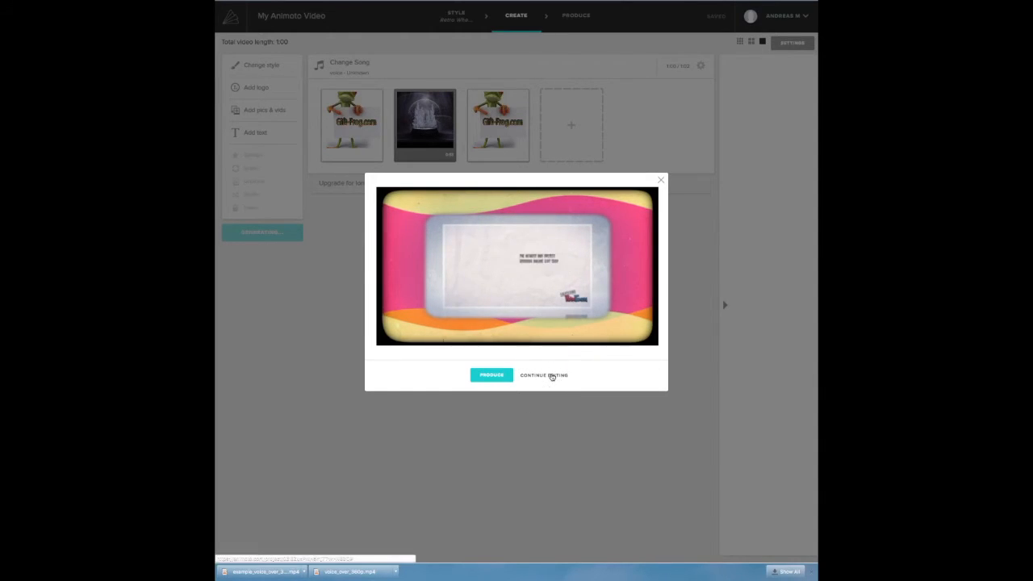
{"action": "left_click", "coordinate": [543, 375]}
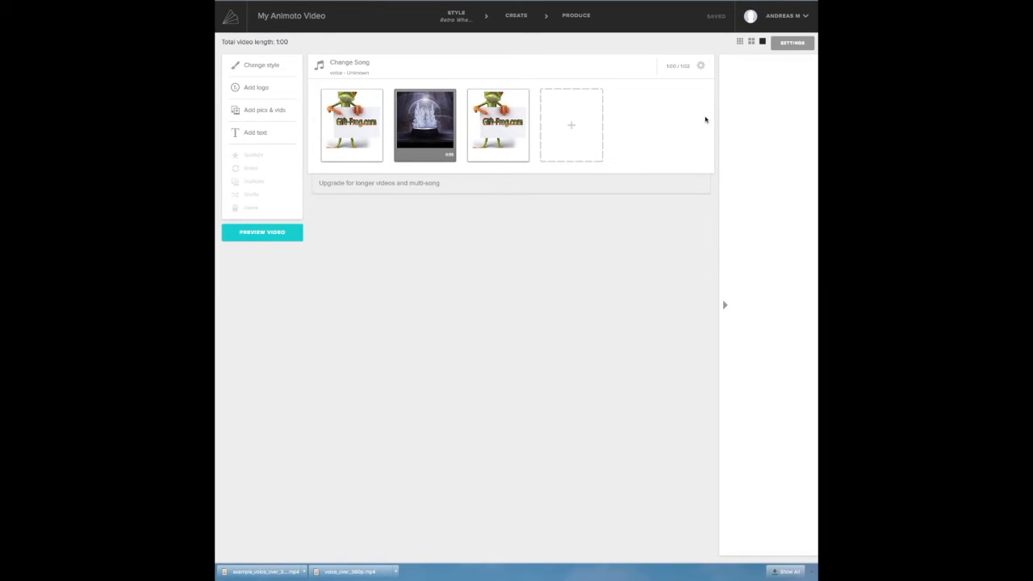
{"action": "mouse_move", "coordinate": [698, 116]}
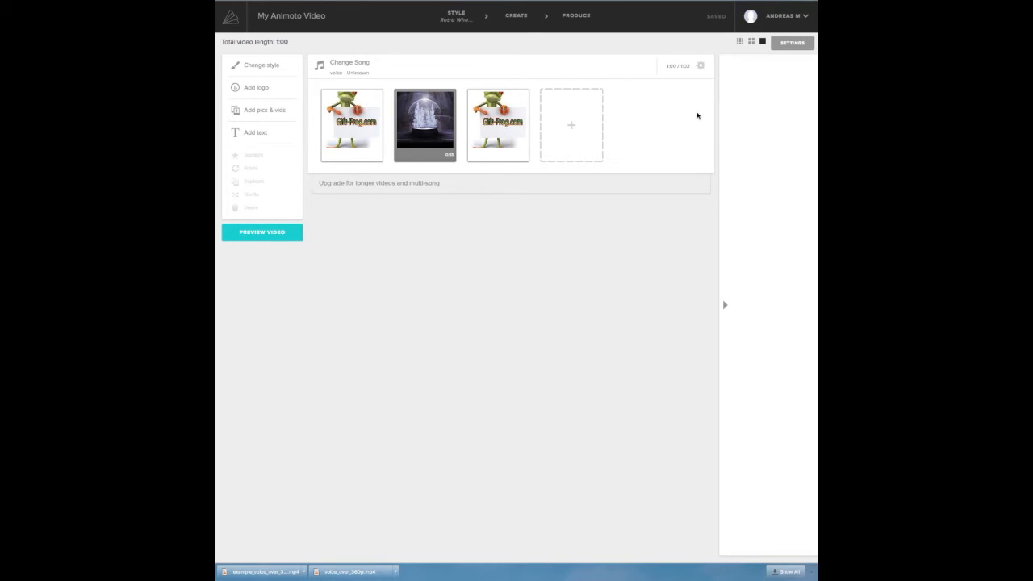